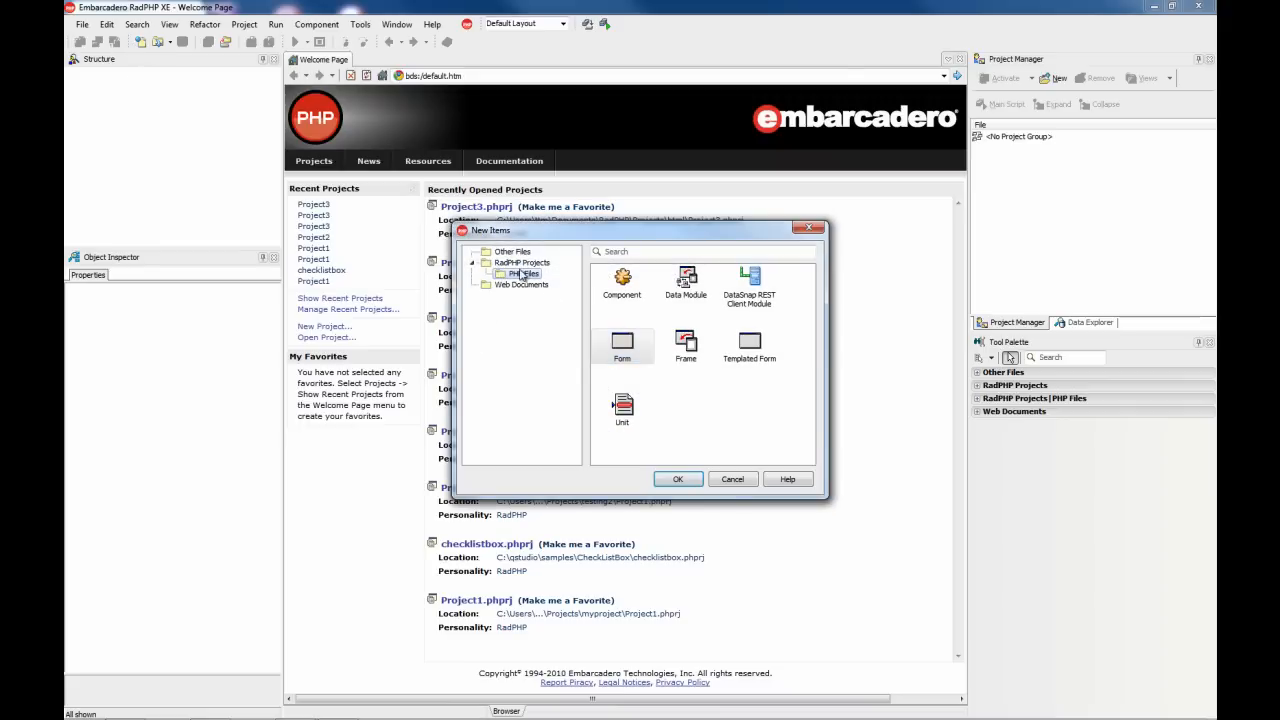
Save All, creating an html folder under Projects and saving unit23.php inside it.
click(678, 479)
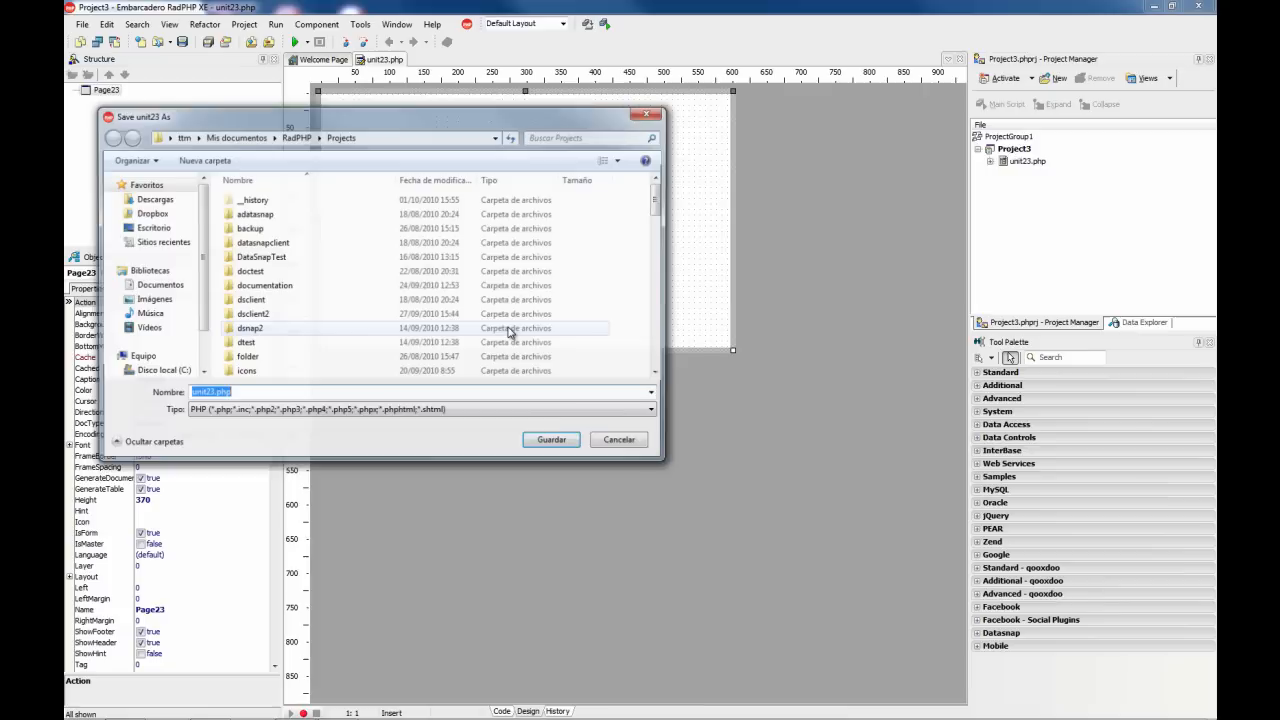
mouse_move(200, 160)
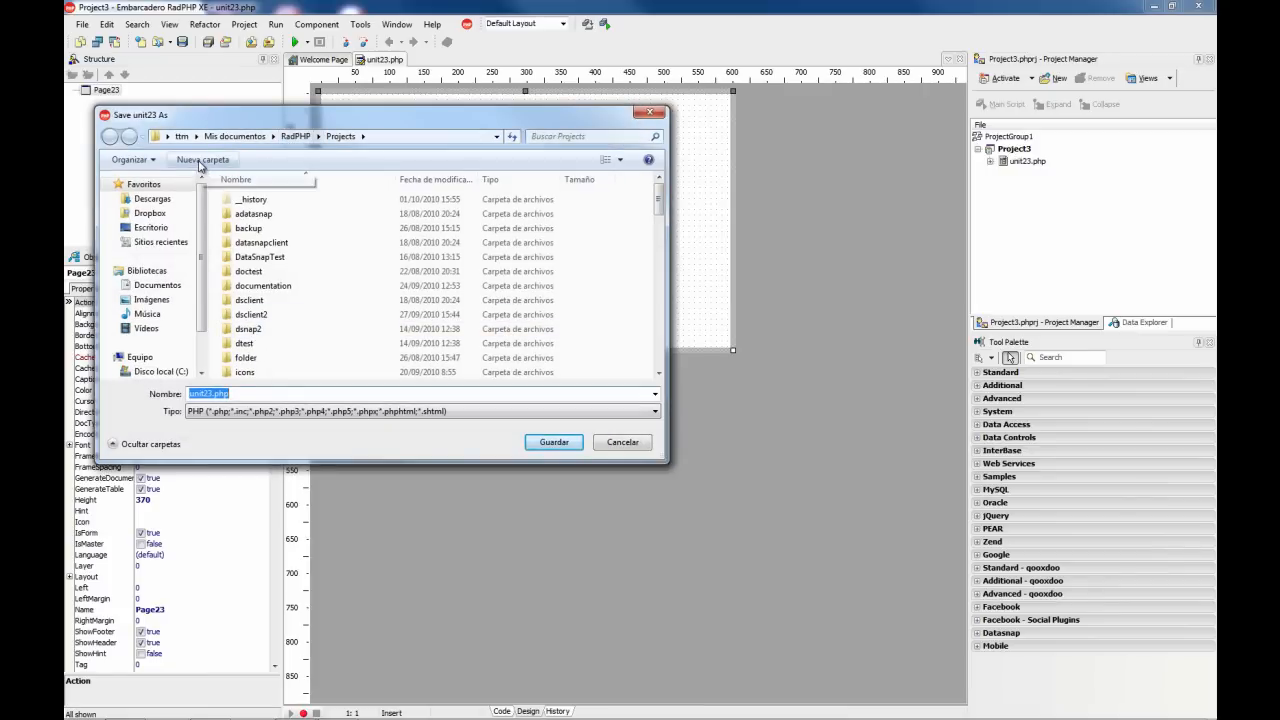
click(202, 159)
text(html)
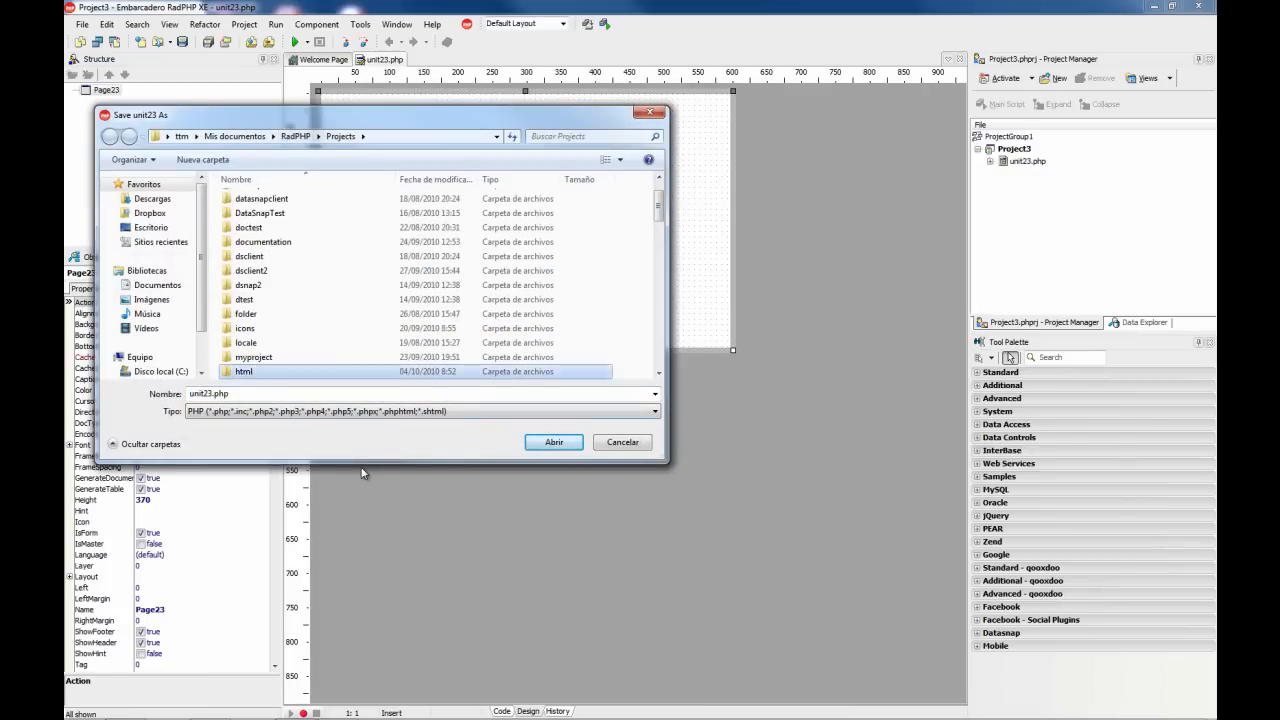
double_click(243, 371)
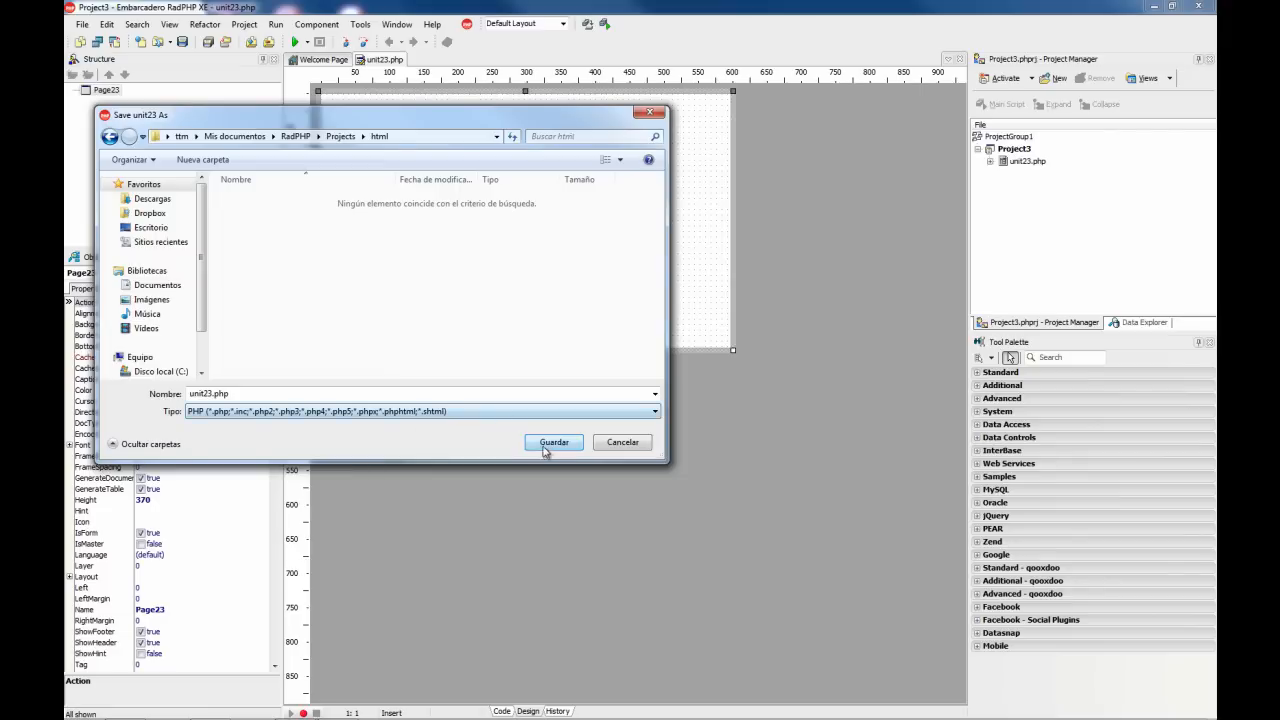
click(554, 442)
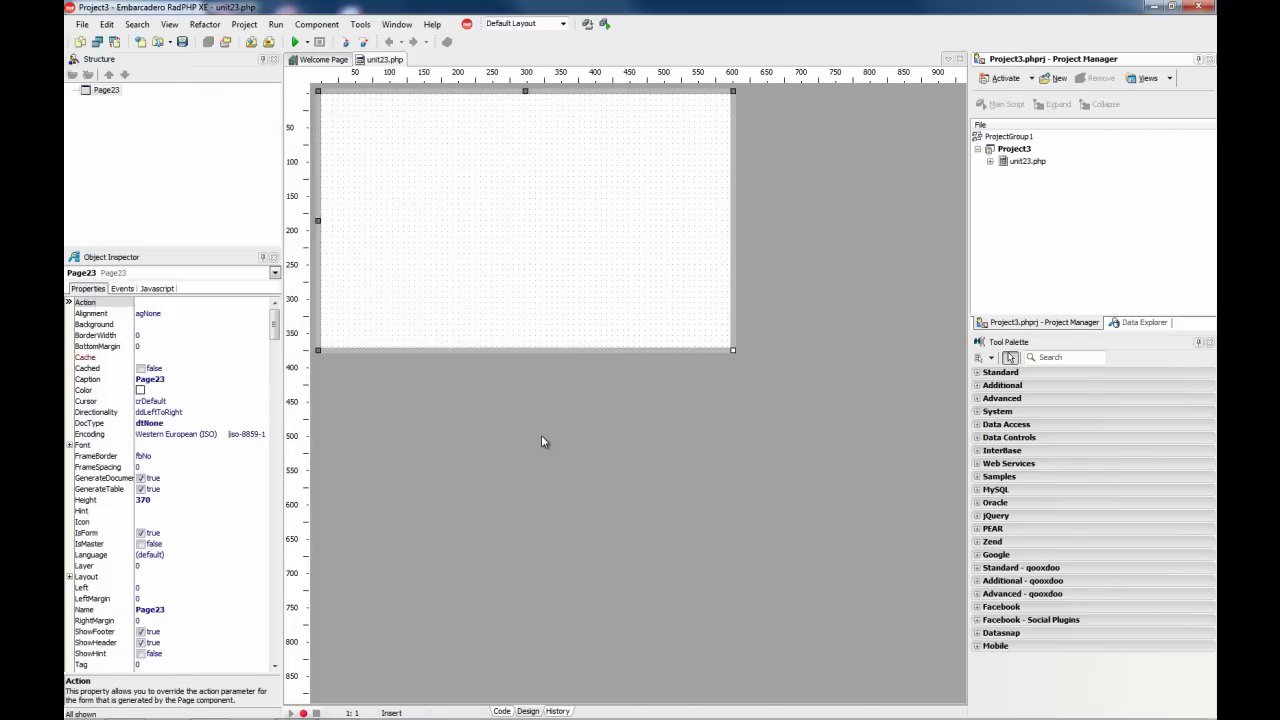
Add a new Form from the PHP Files item types.
click(986, 161)
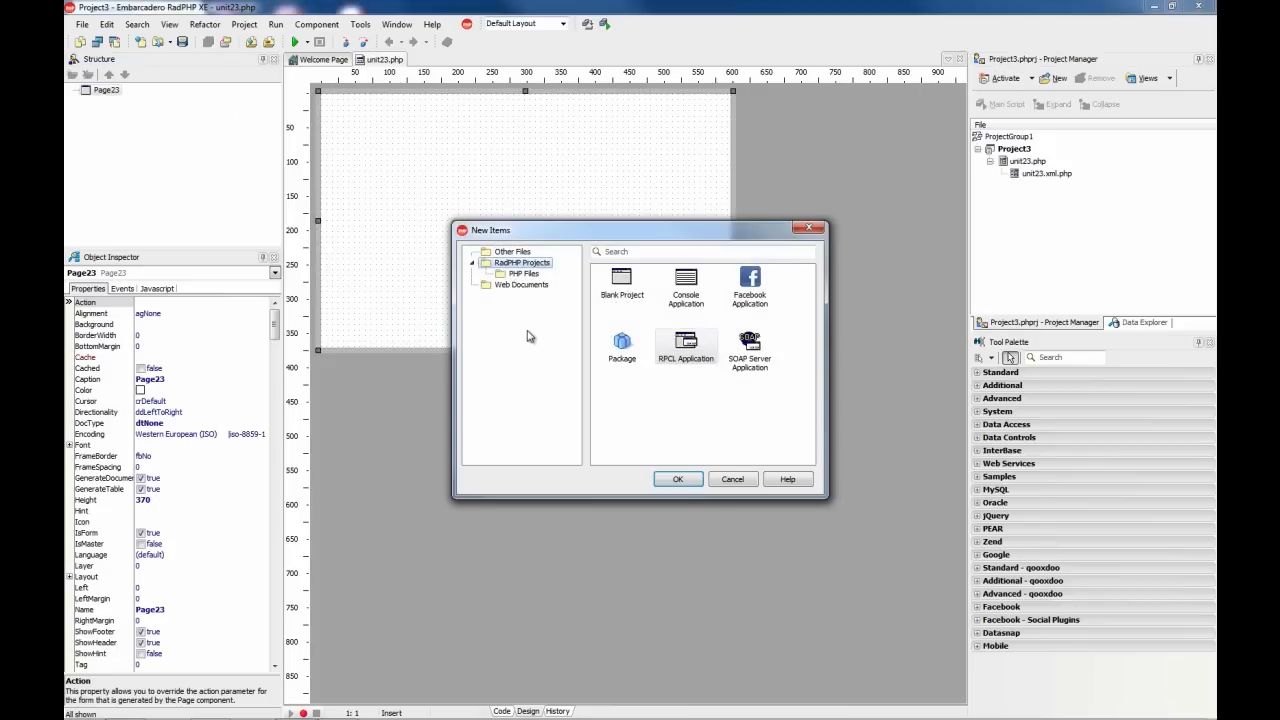
click(522, 273)
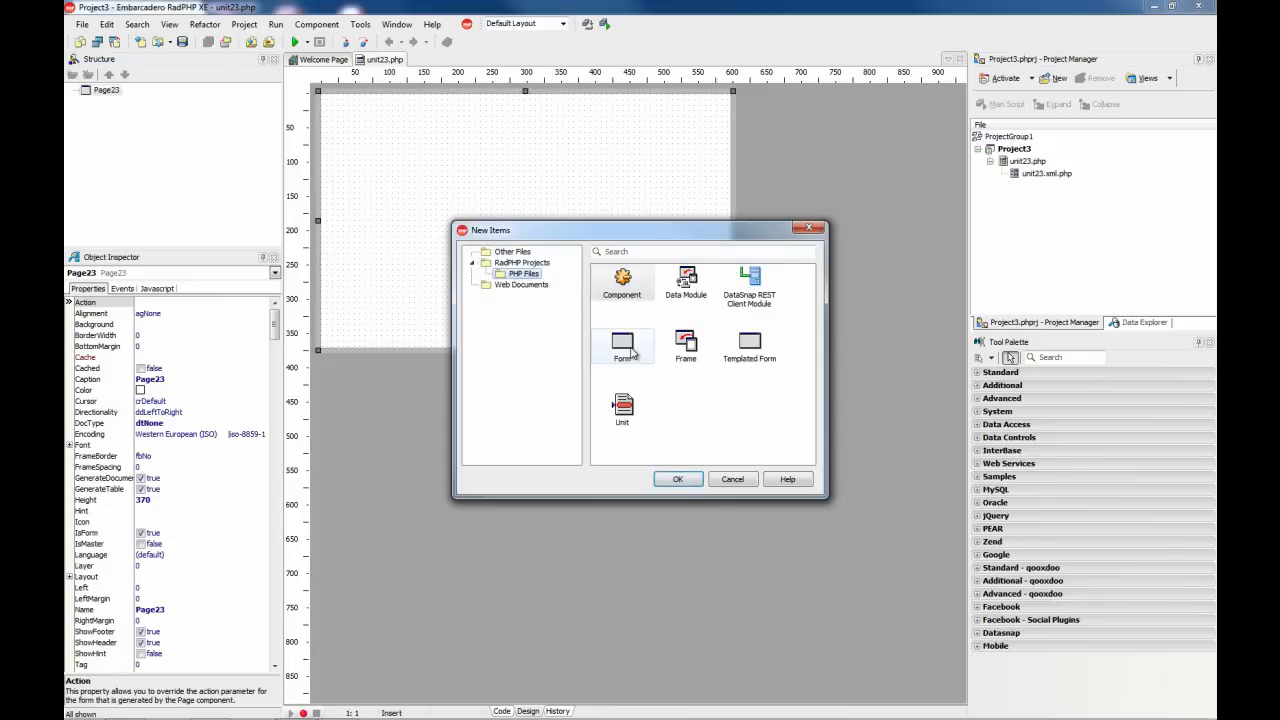
click(678, 479)
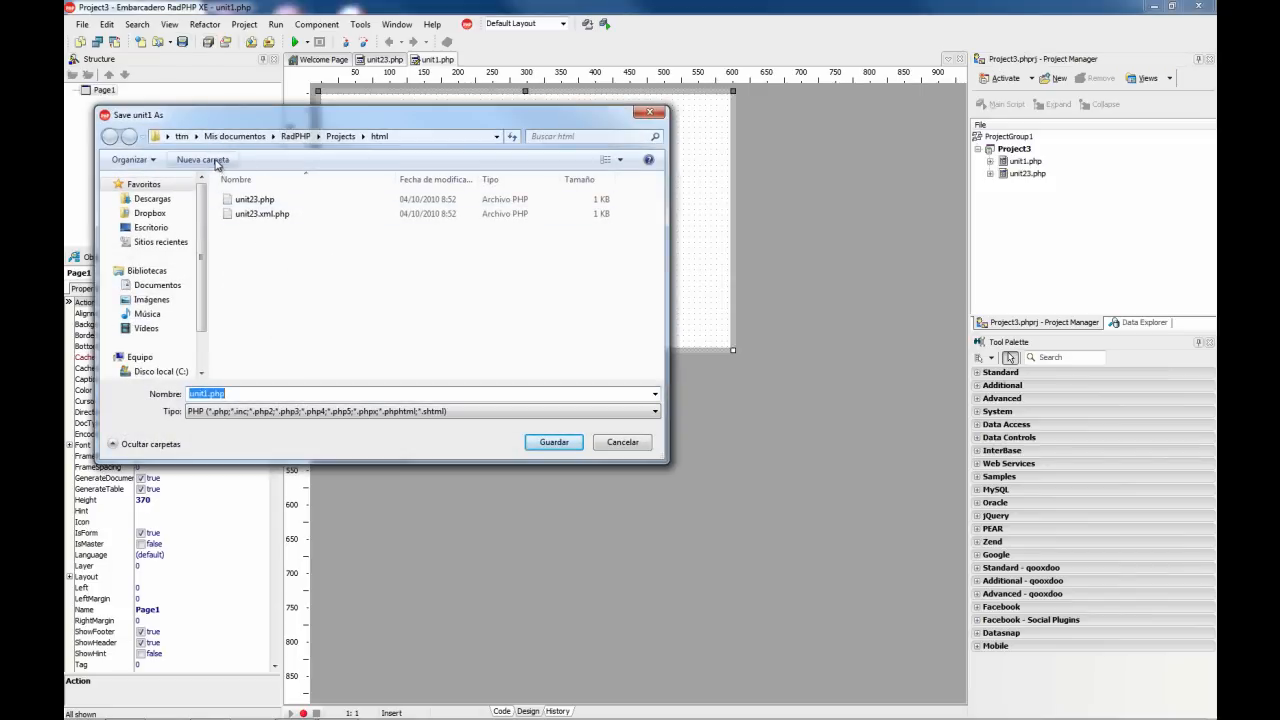
Save the form as baseline.php inside a new baseline folder within html.
click(201, 159)
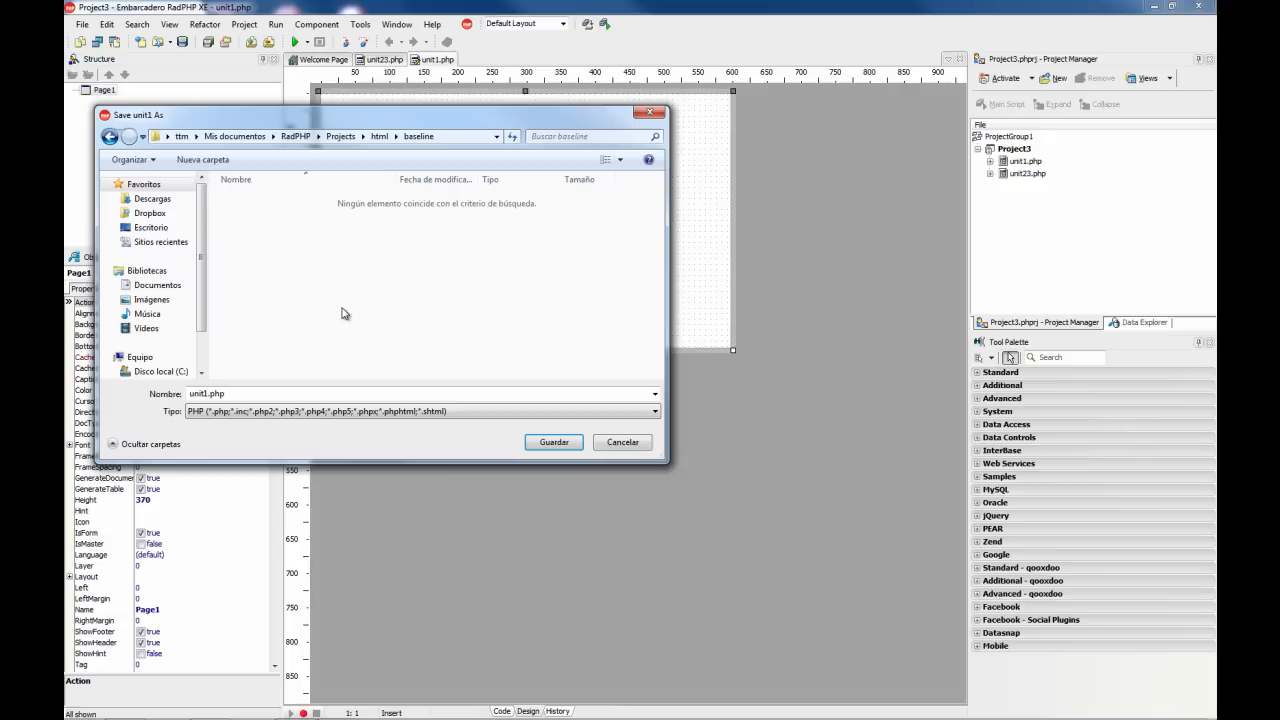
text(ban)
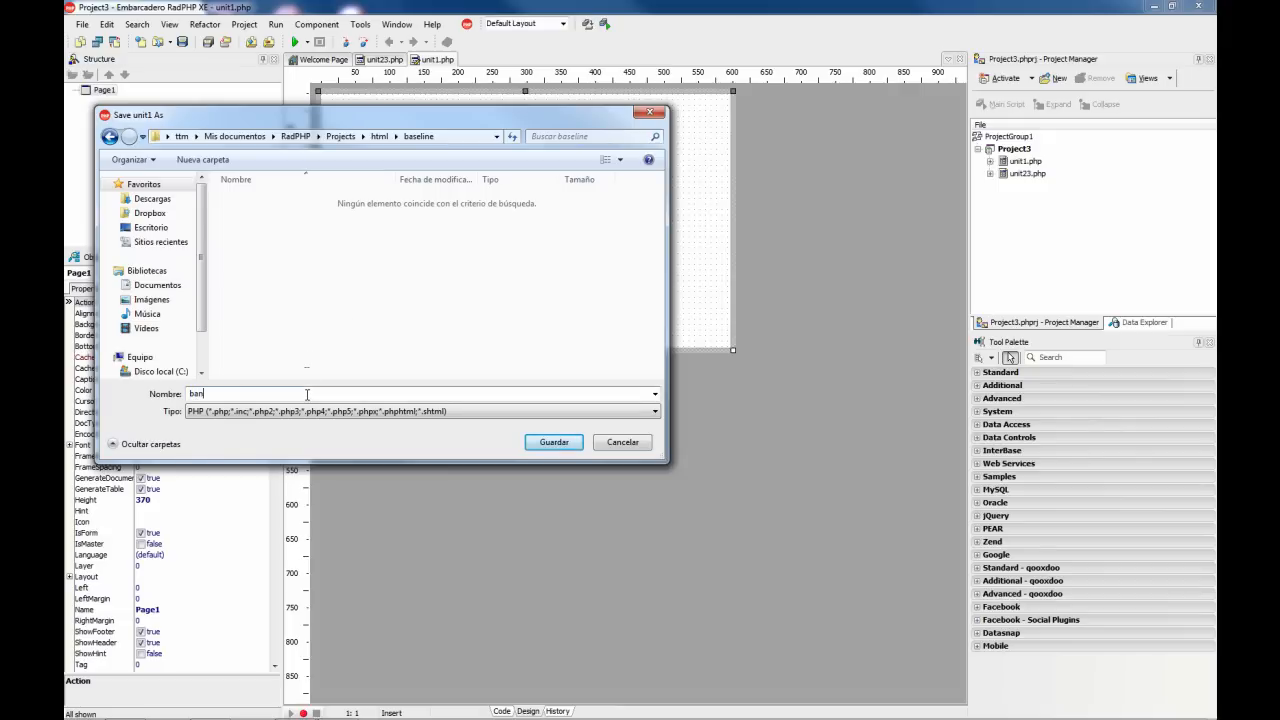
text(basel)
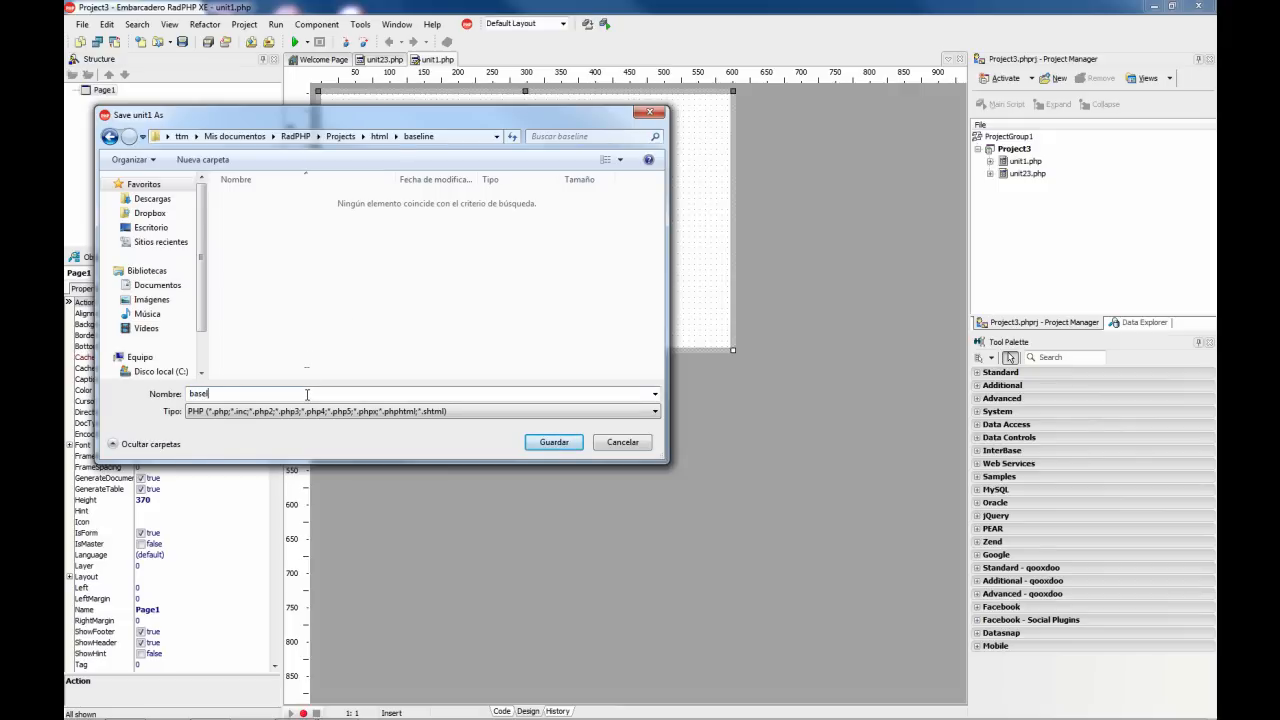
click(553, 442)
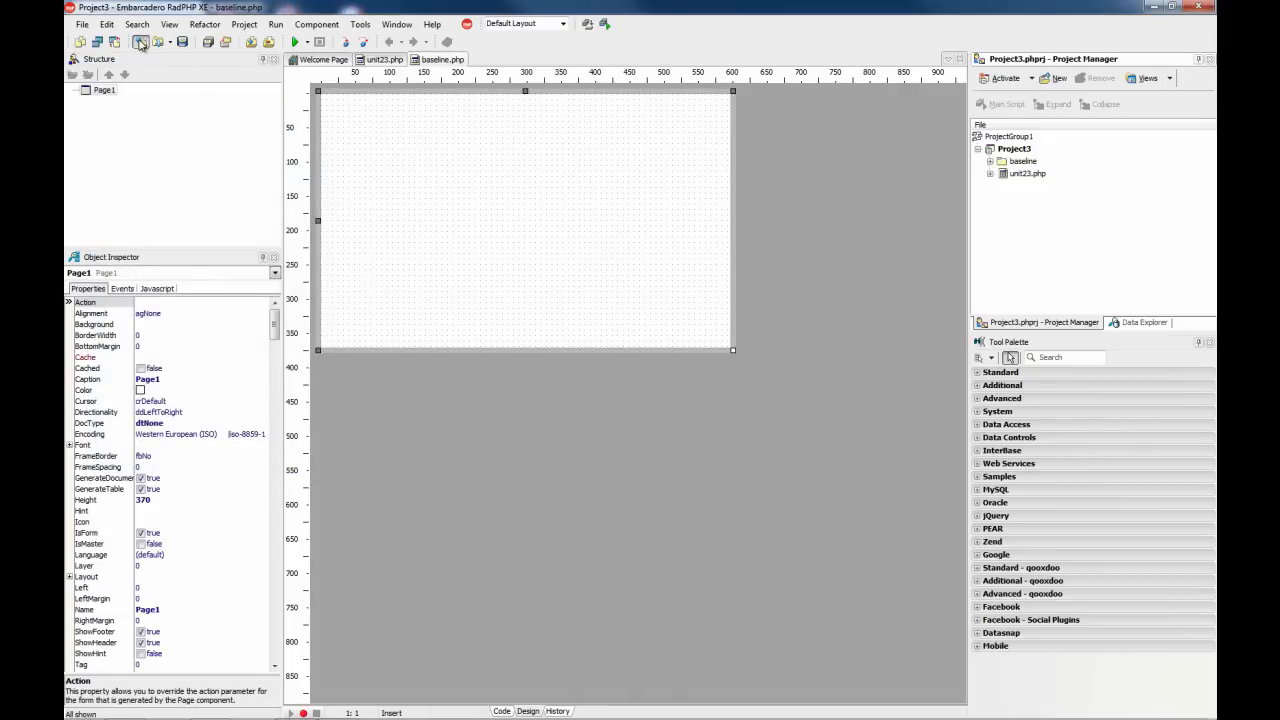
Add a new form and save it as boss.php in a new boss folder.
click(147, 40)
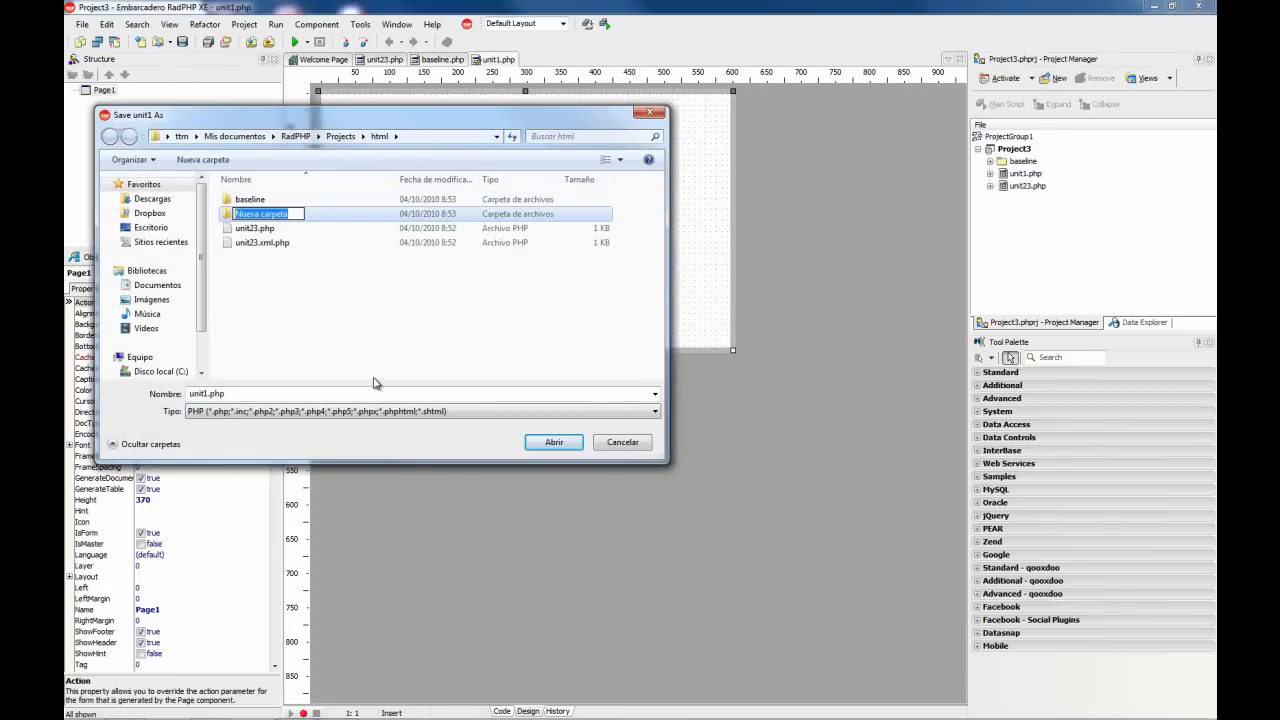
text(bo)
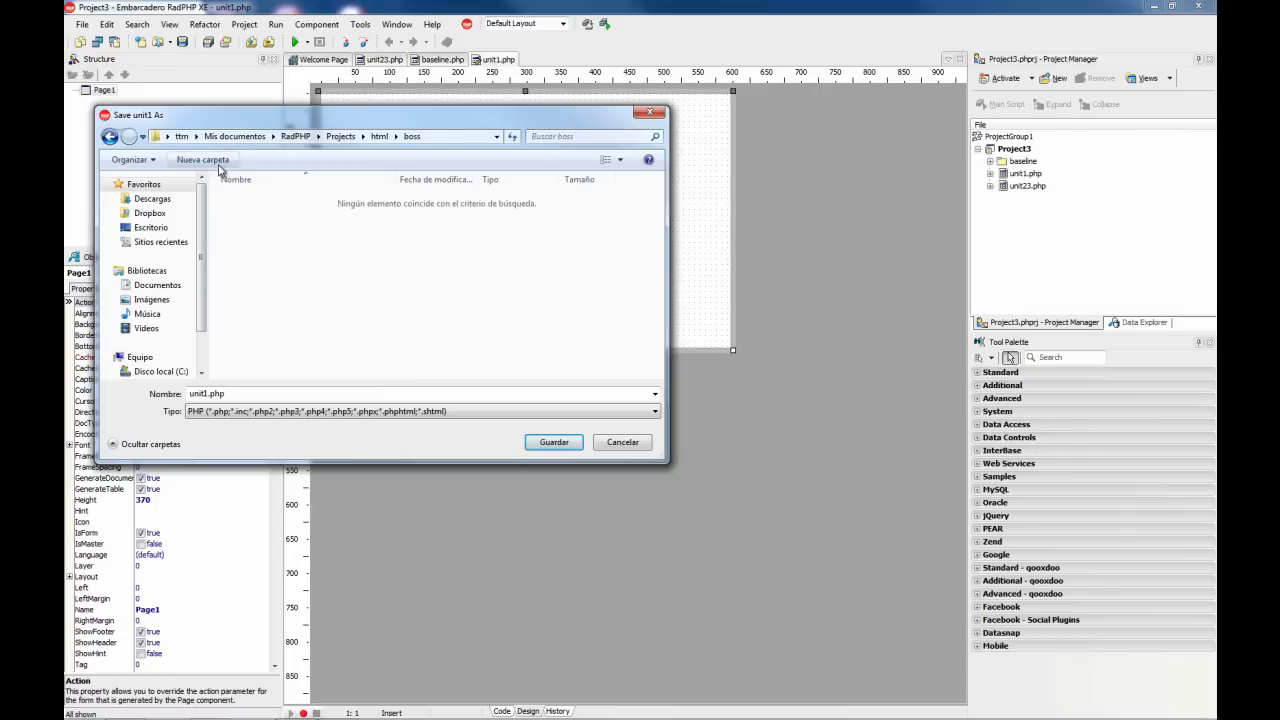
mouse_move(248, 376)
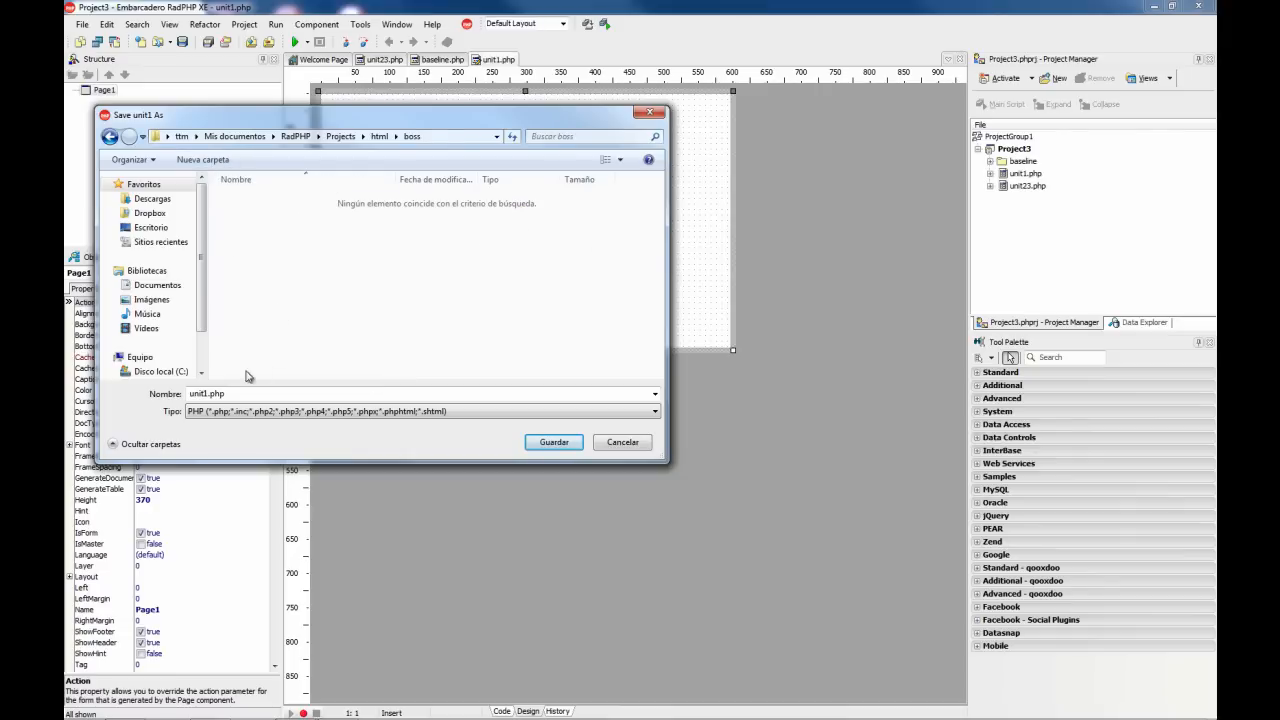
text(b)
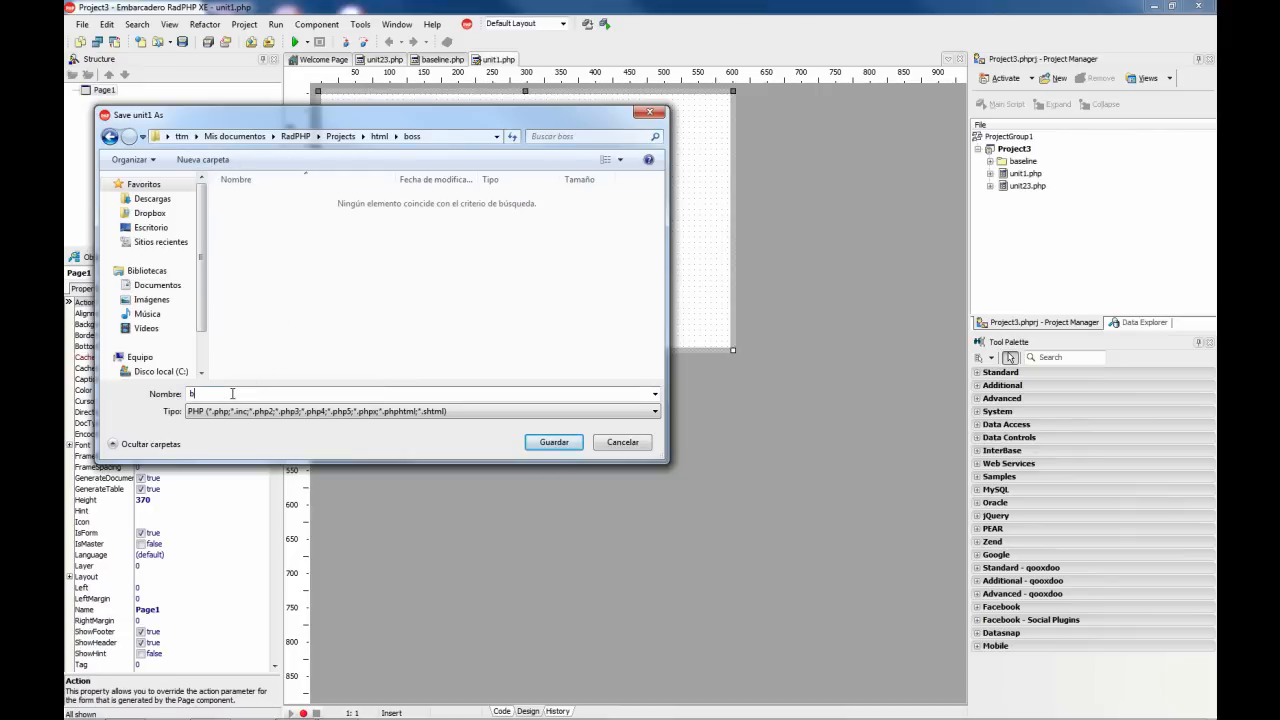
click(553, 442)
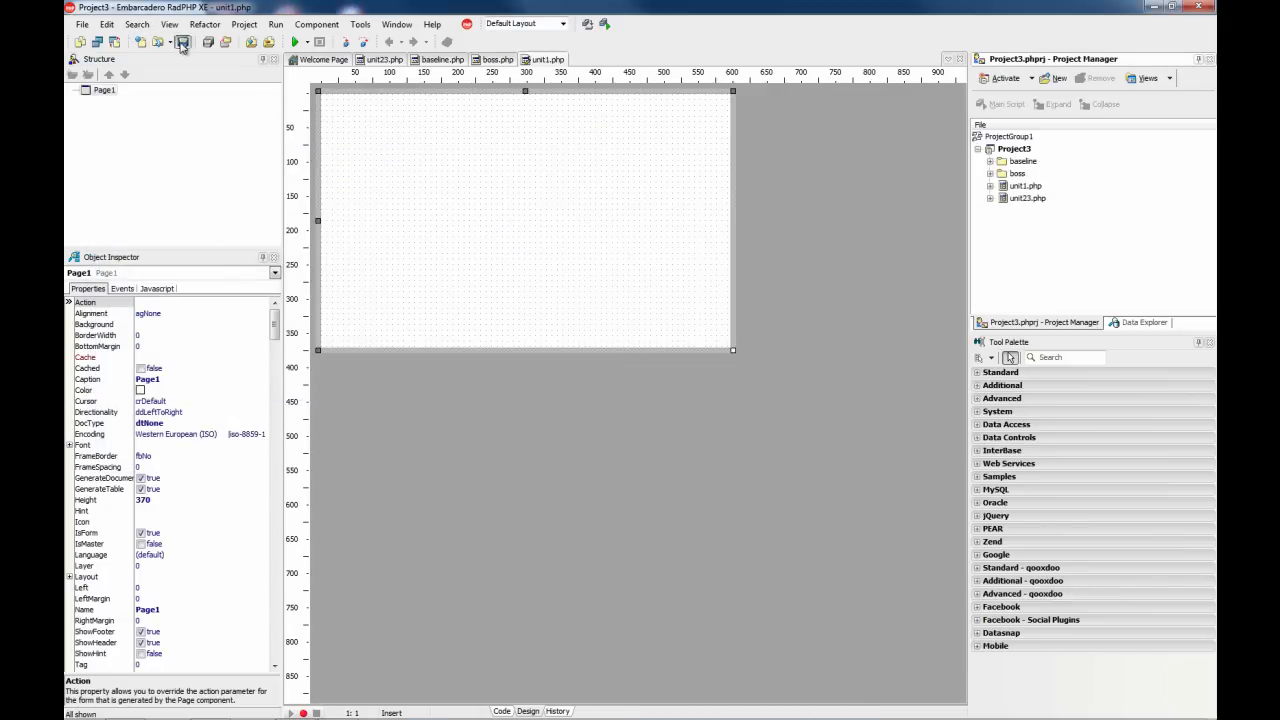
Save unit1 as admin.php in boss\admin and expand the Project Manager folders.
click(183, 40)
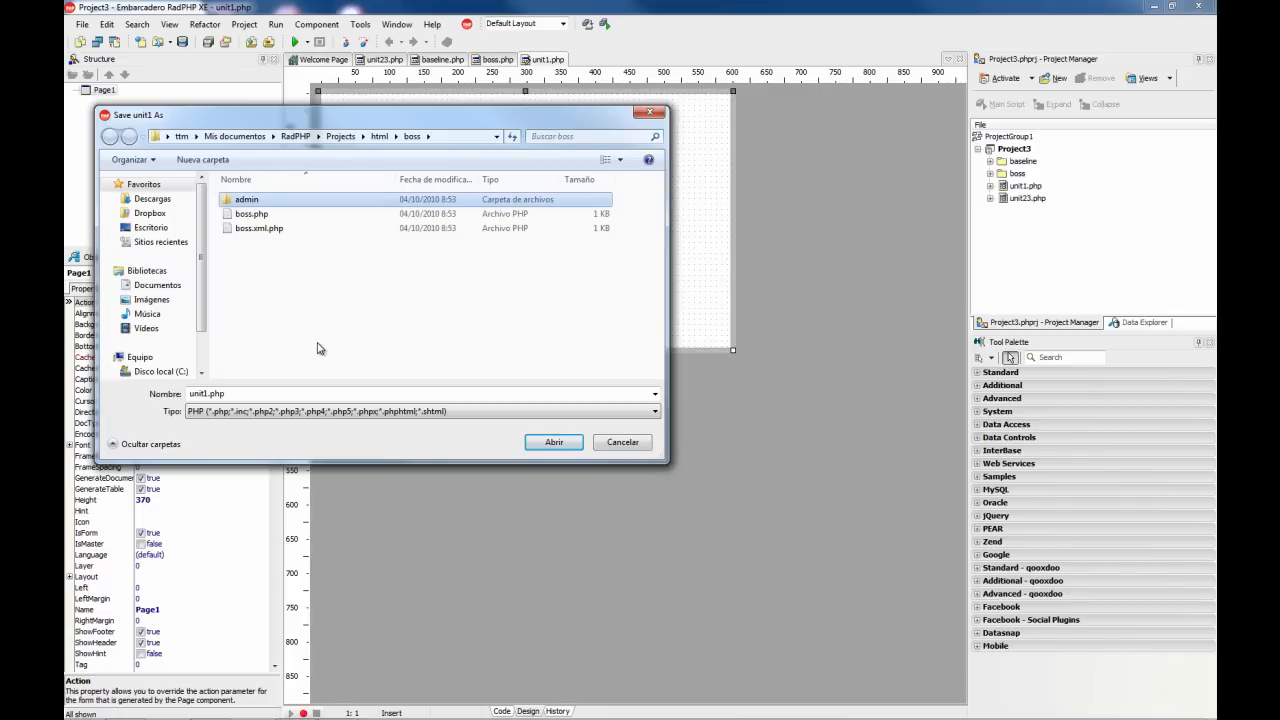
double_click(246, 199)
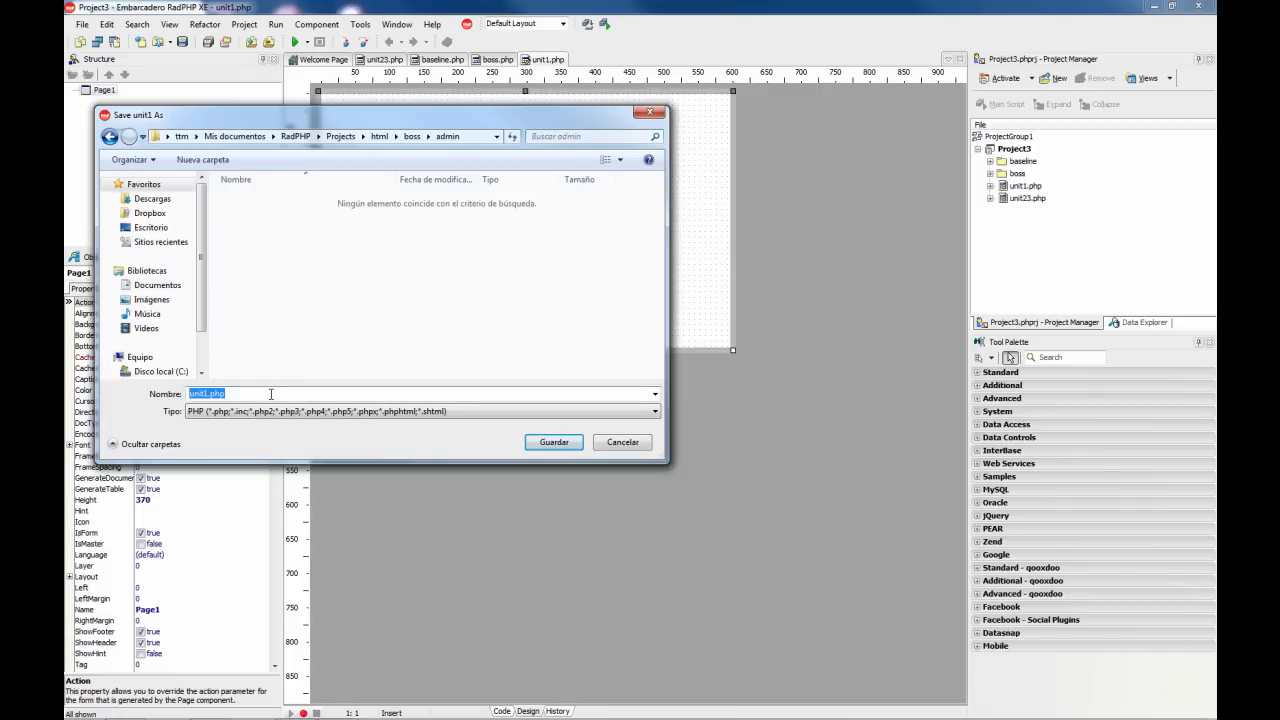
text(admin)
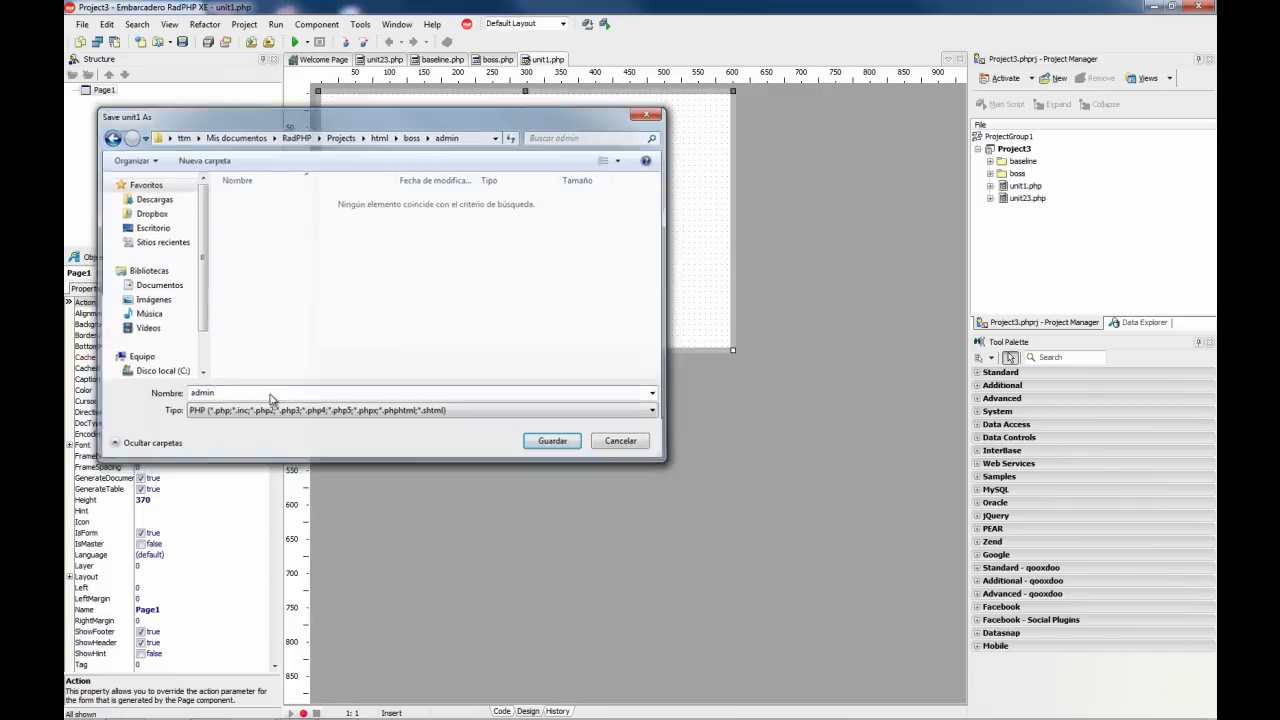
click(551, 440)
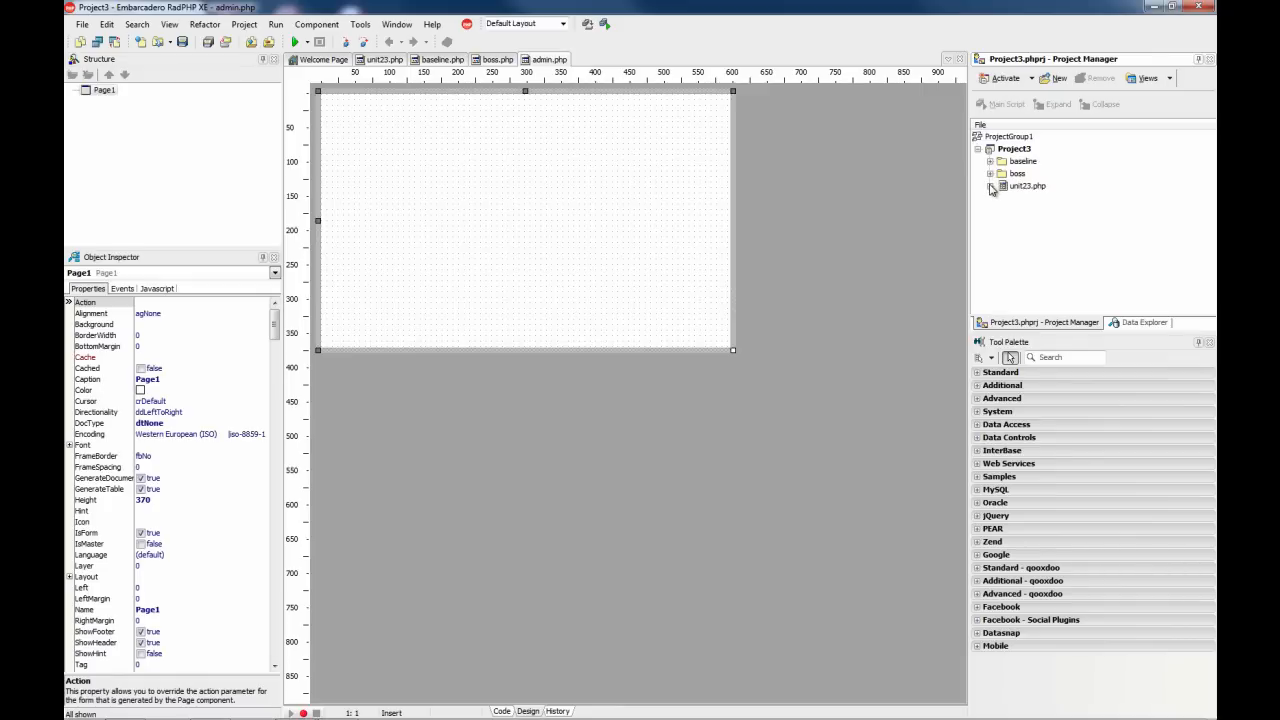
click(990, 173)
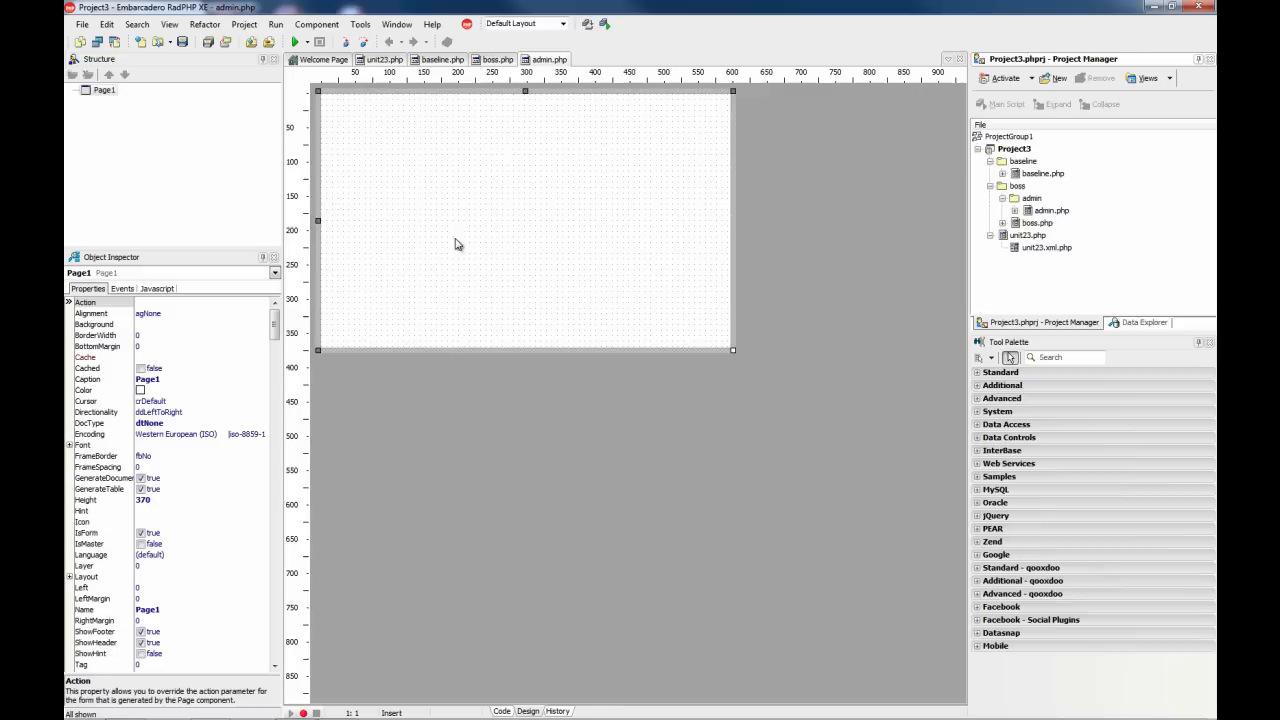
Switch to boss.php and drop a Standard palette Button onto its form.
click(500, 59)
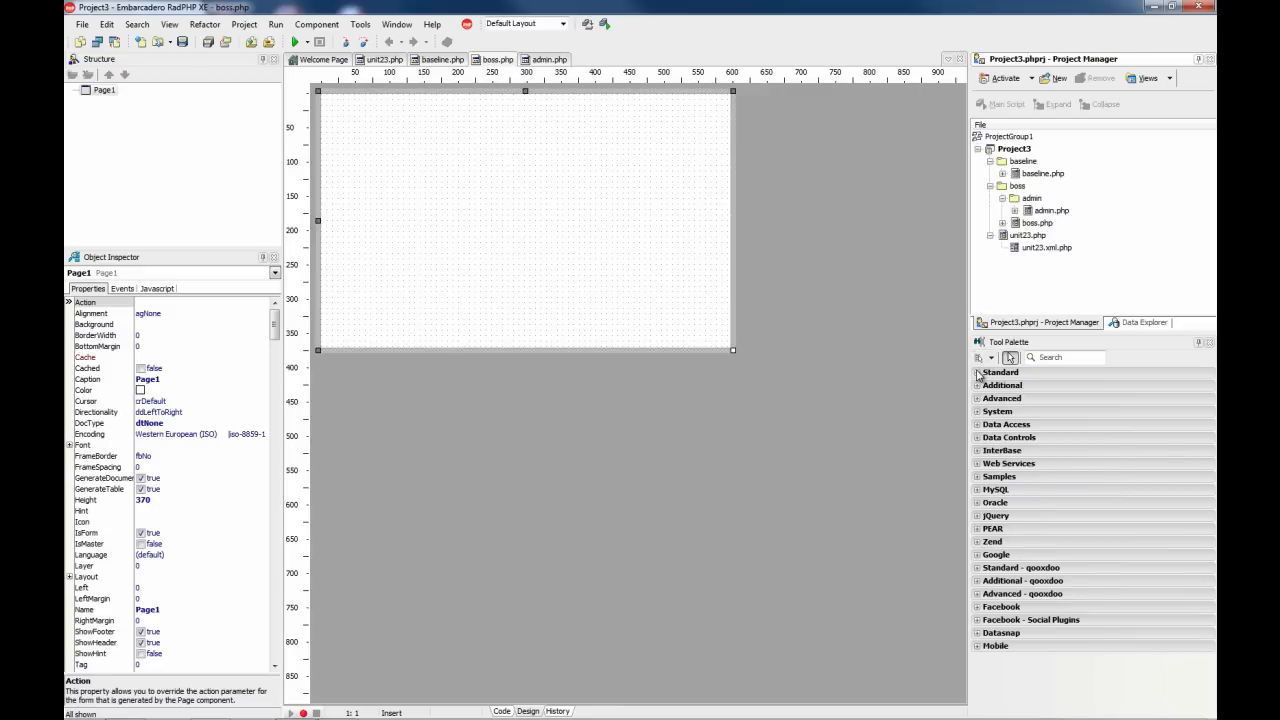
click(1000, 372)
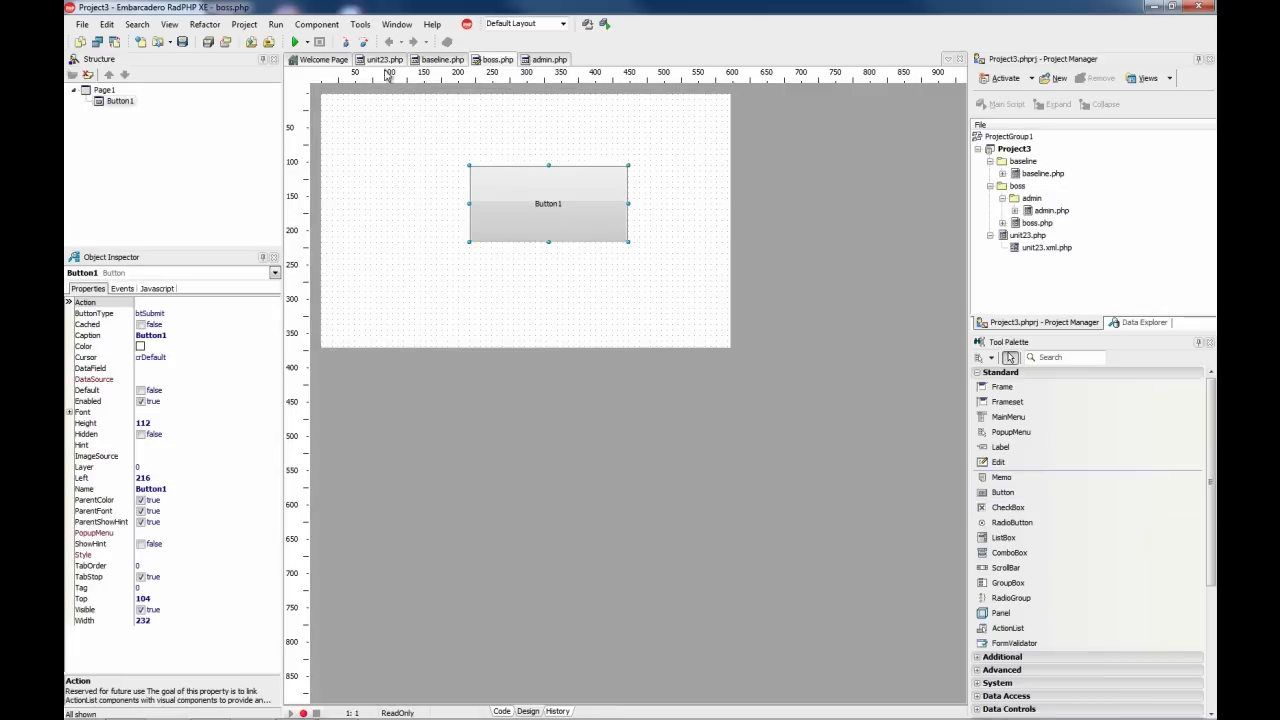
mouse_move(1080, 188)
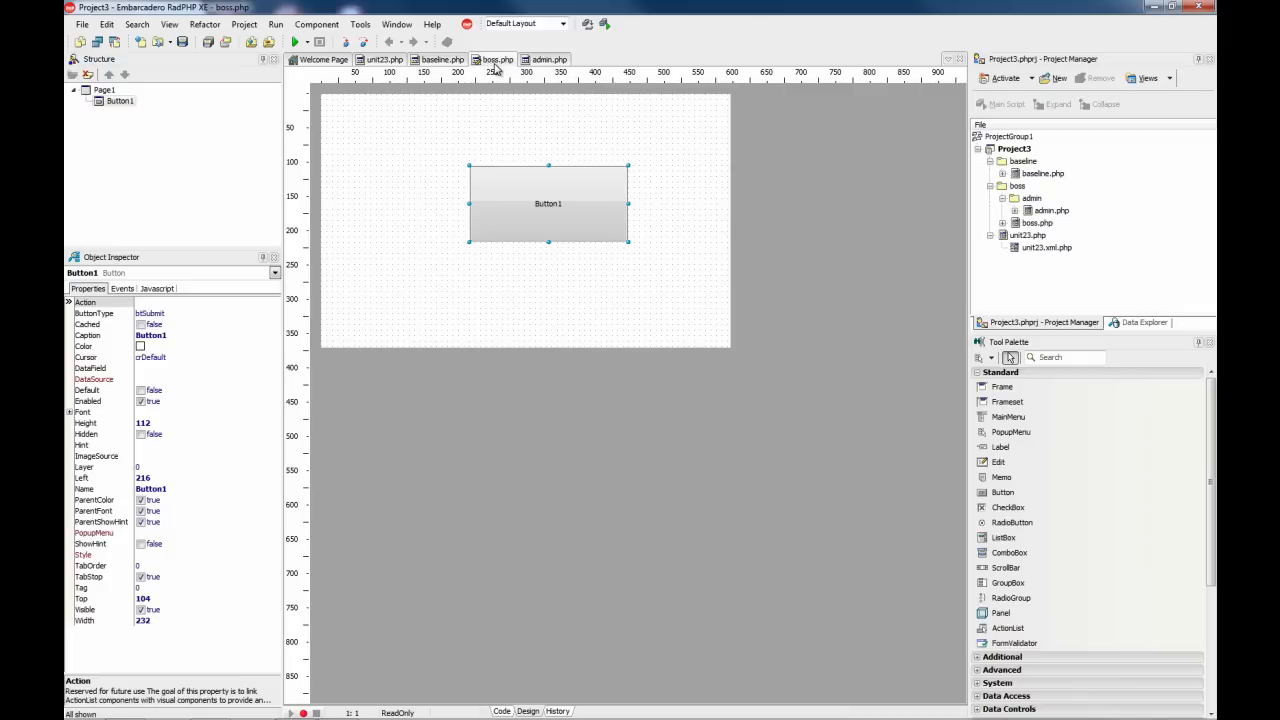
mouse_move(499, 60)
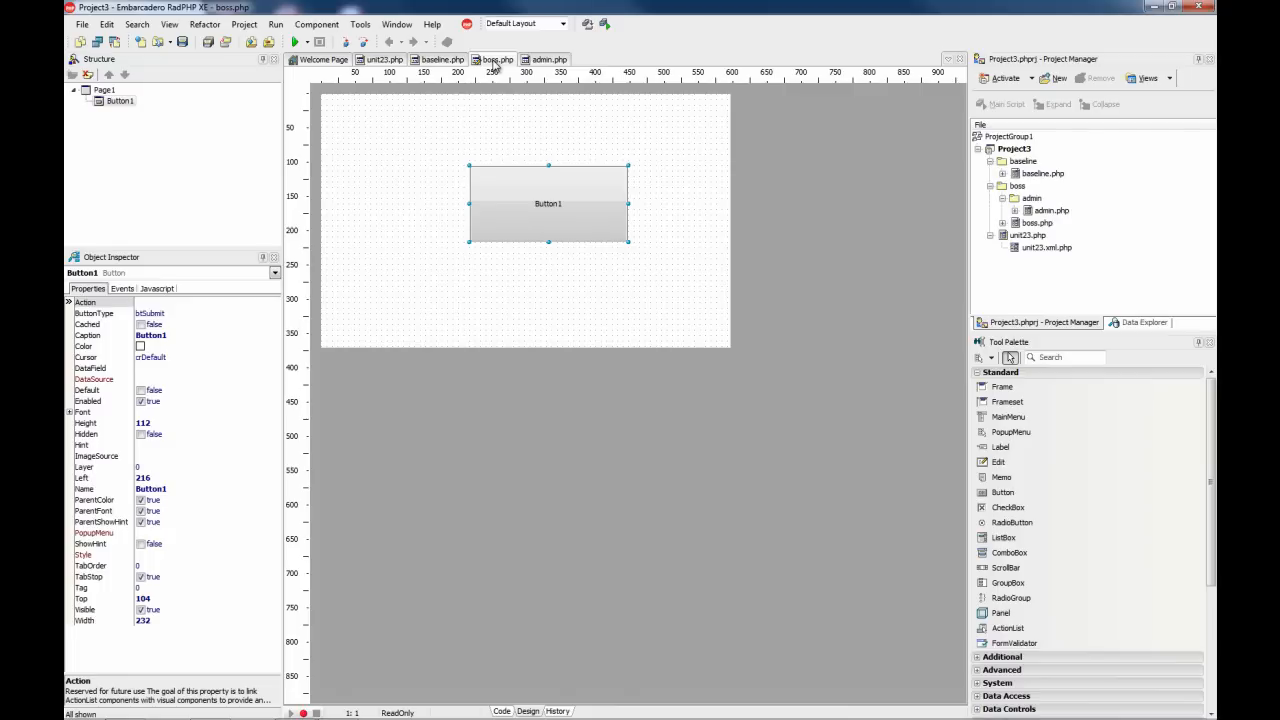
mouse_move(499, 59)
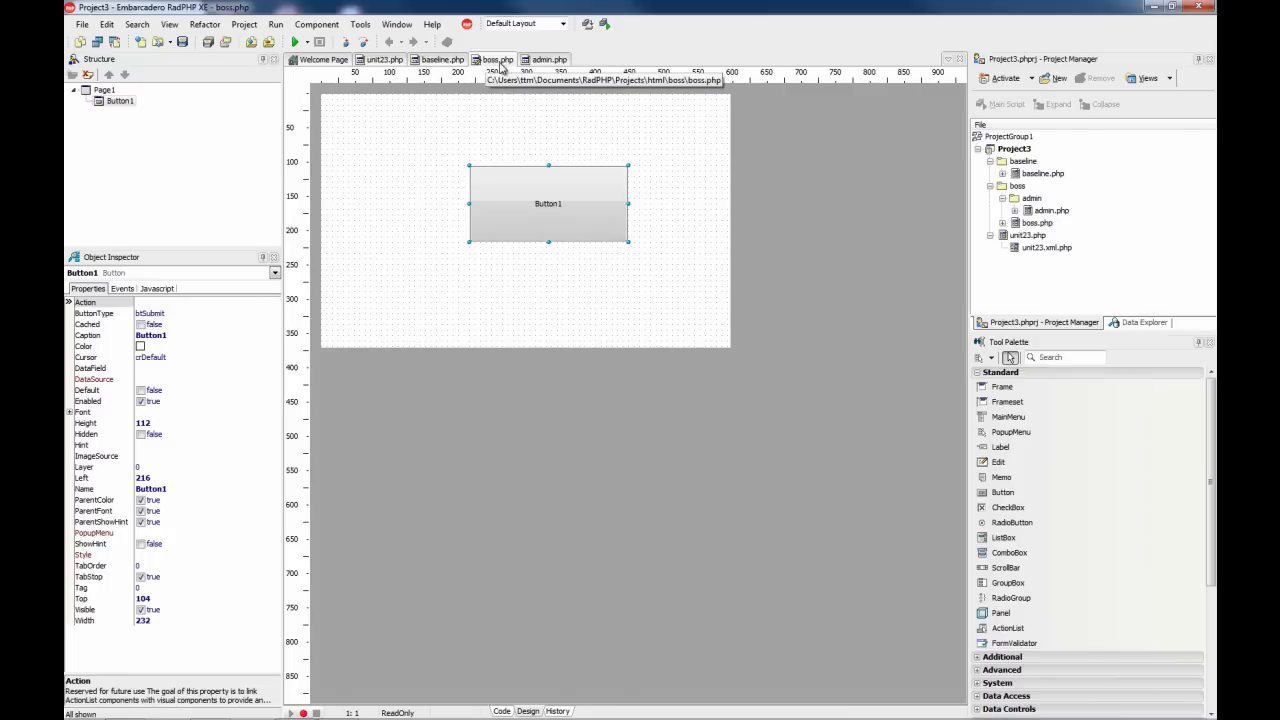
click(438, 59)
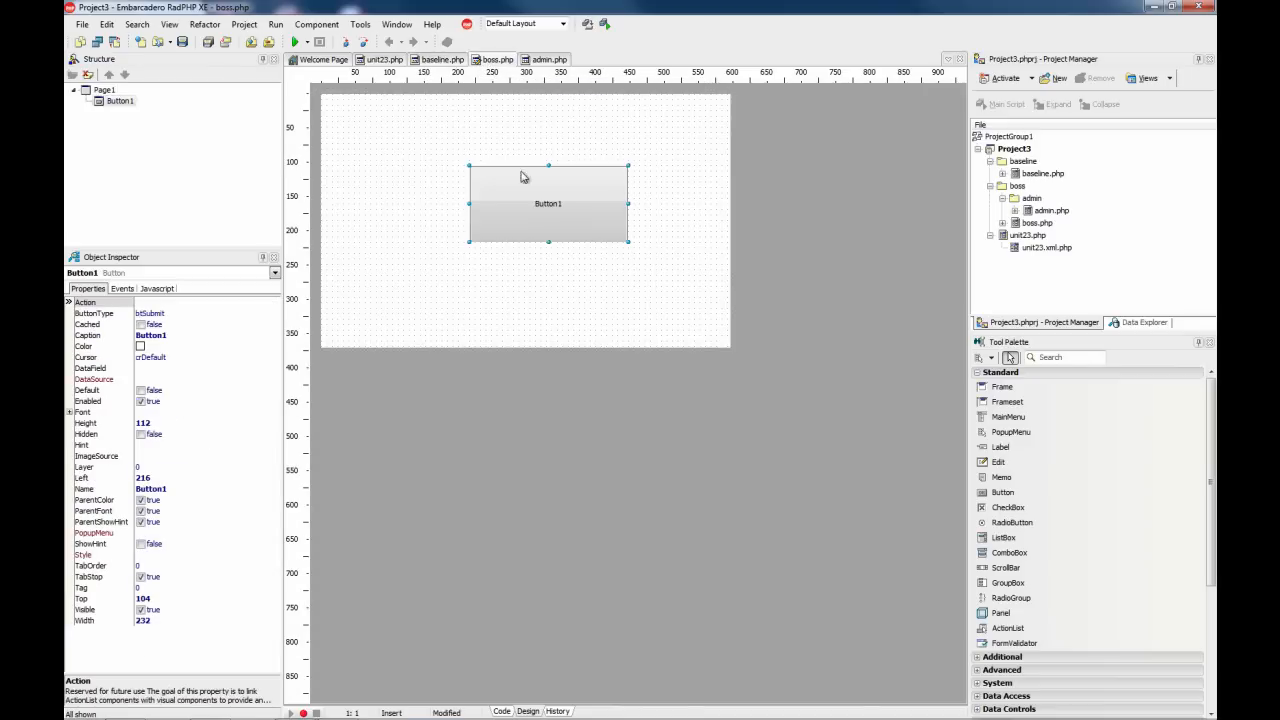
Write echo $_SERVER['DOCUMENT_ROOT']; inside boss.php's Button1Click handler.
double_click(548, 204)
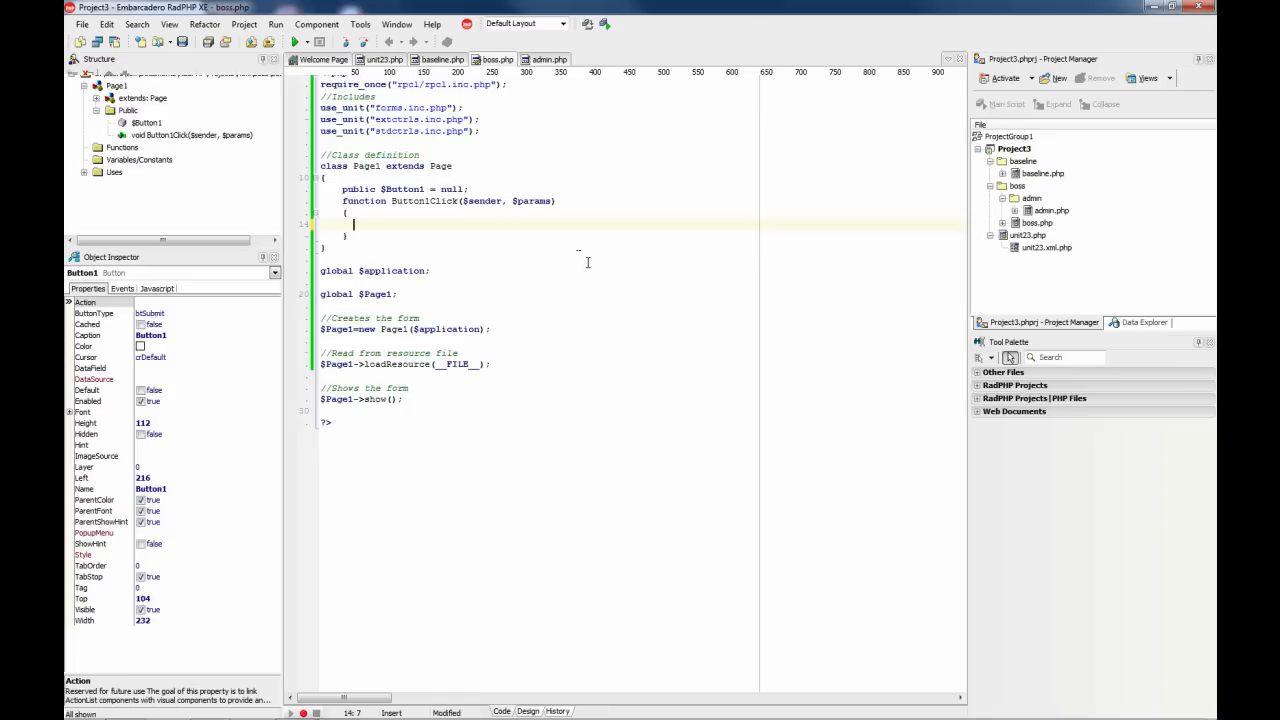
text(echo $_S)
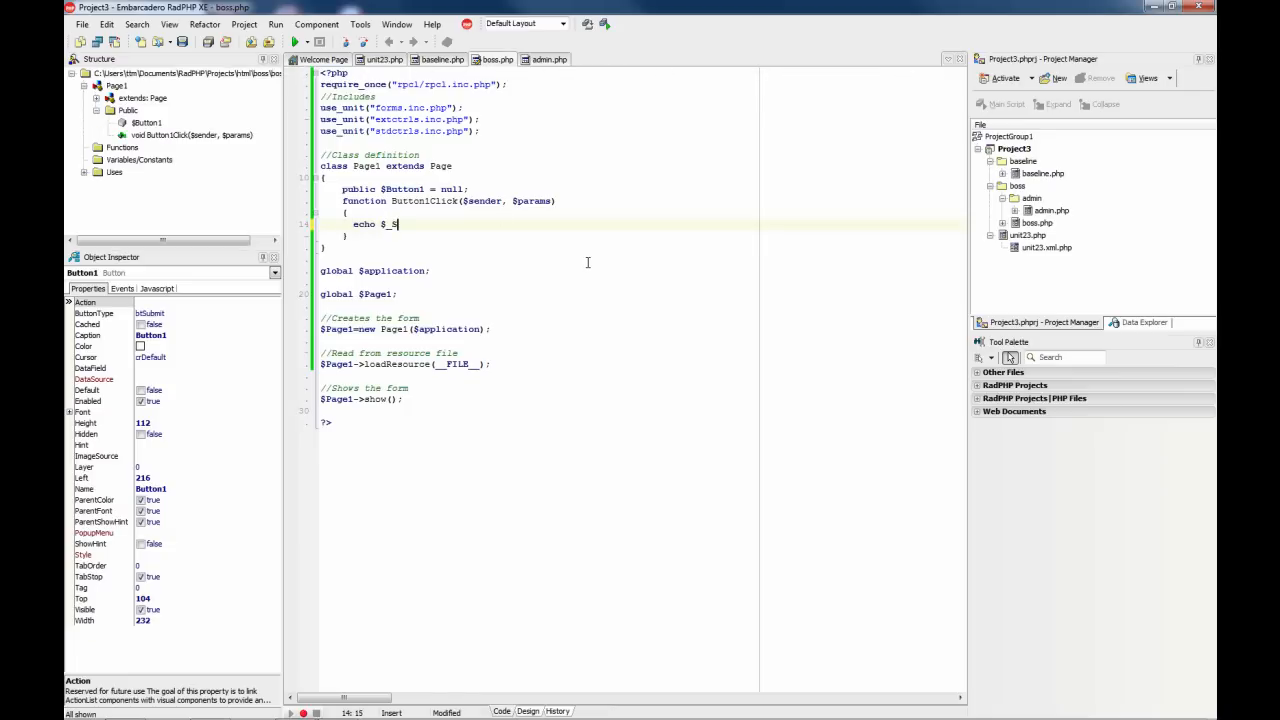
text(ERD)
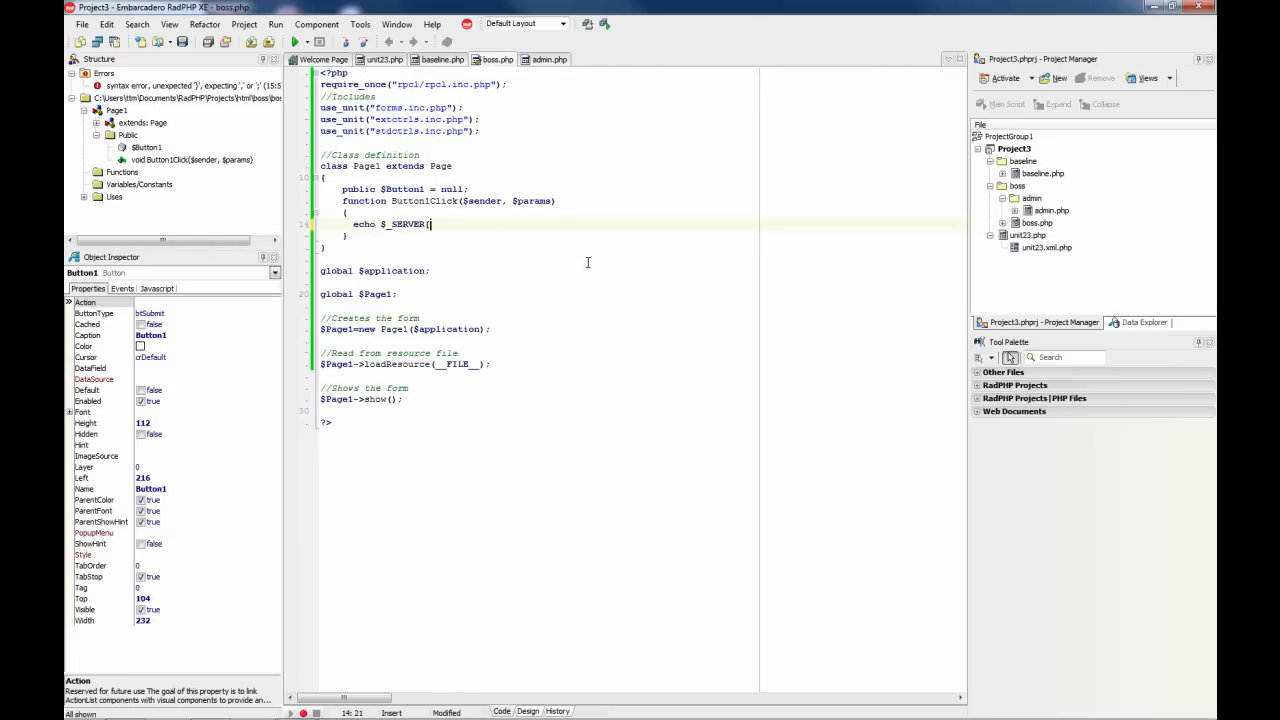
text('DOCU)
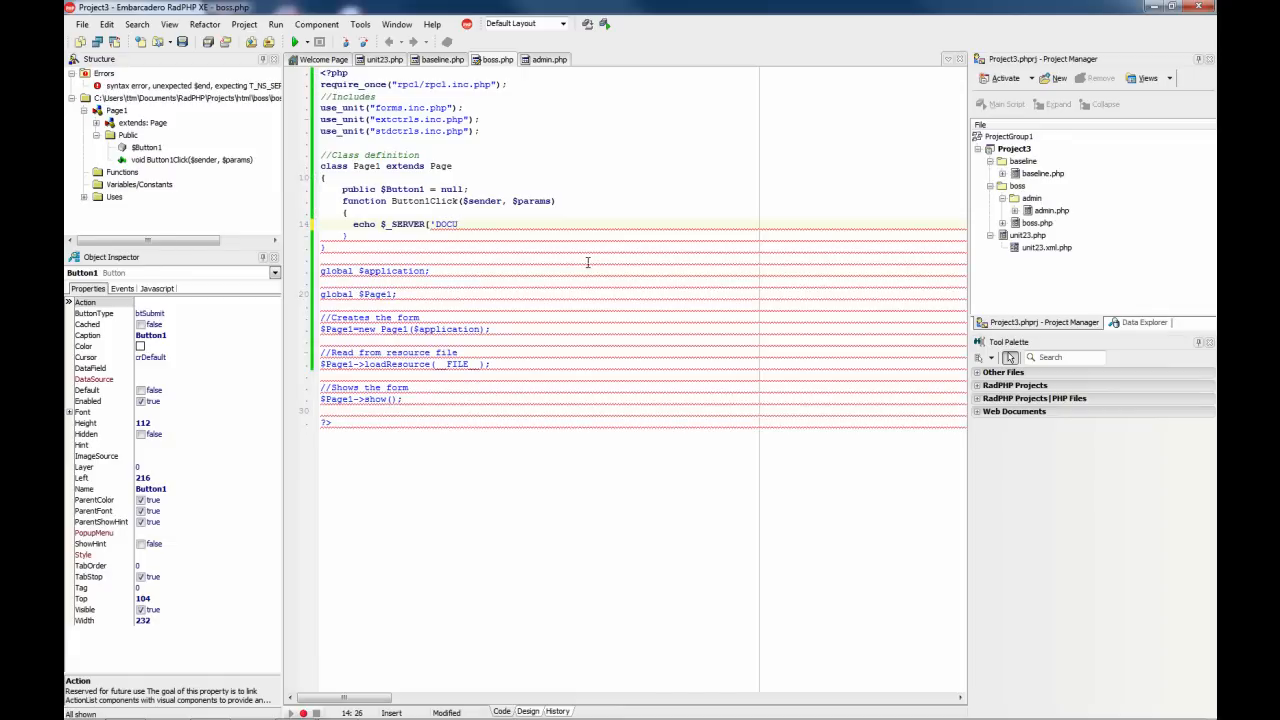
text(DOCUMENT_ROOT'];)
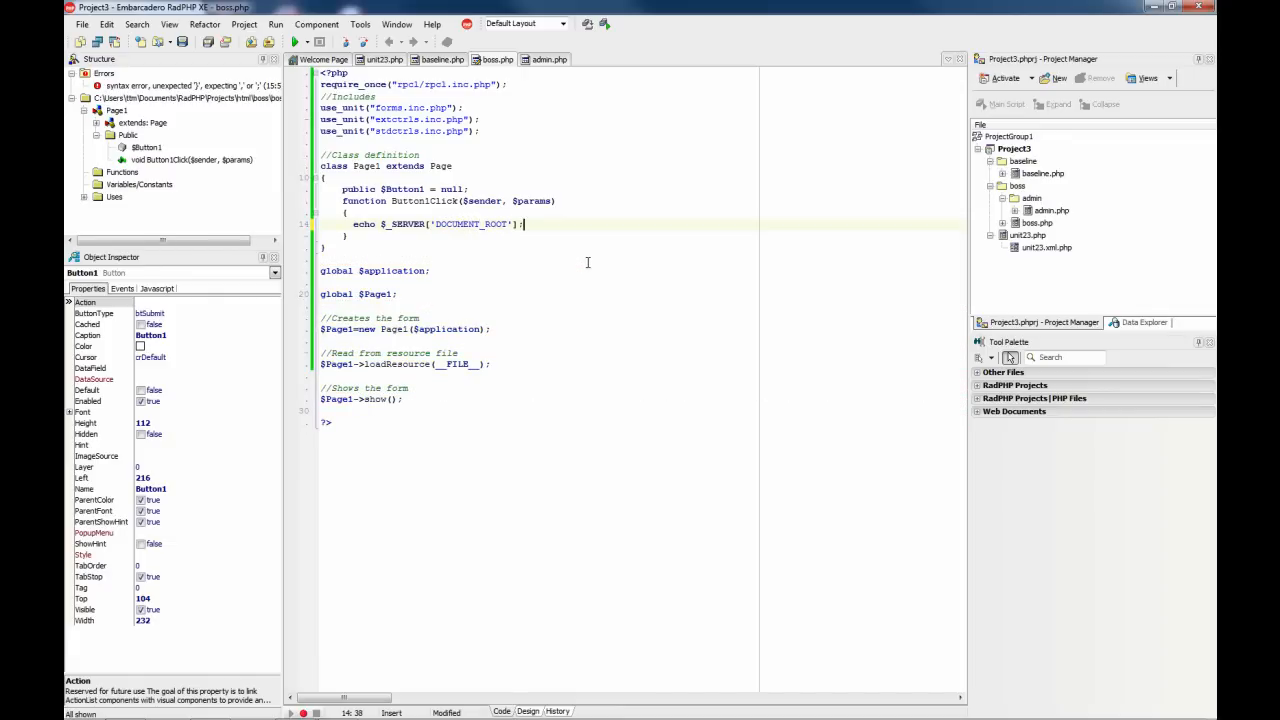
click(275, 24)
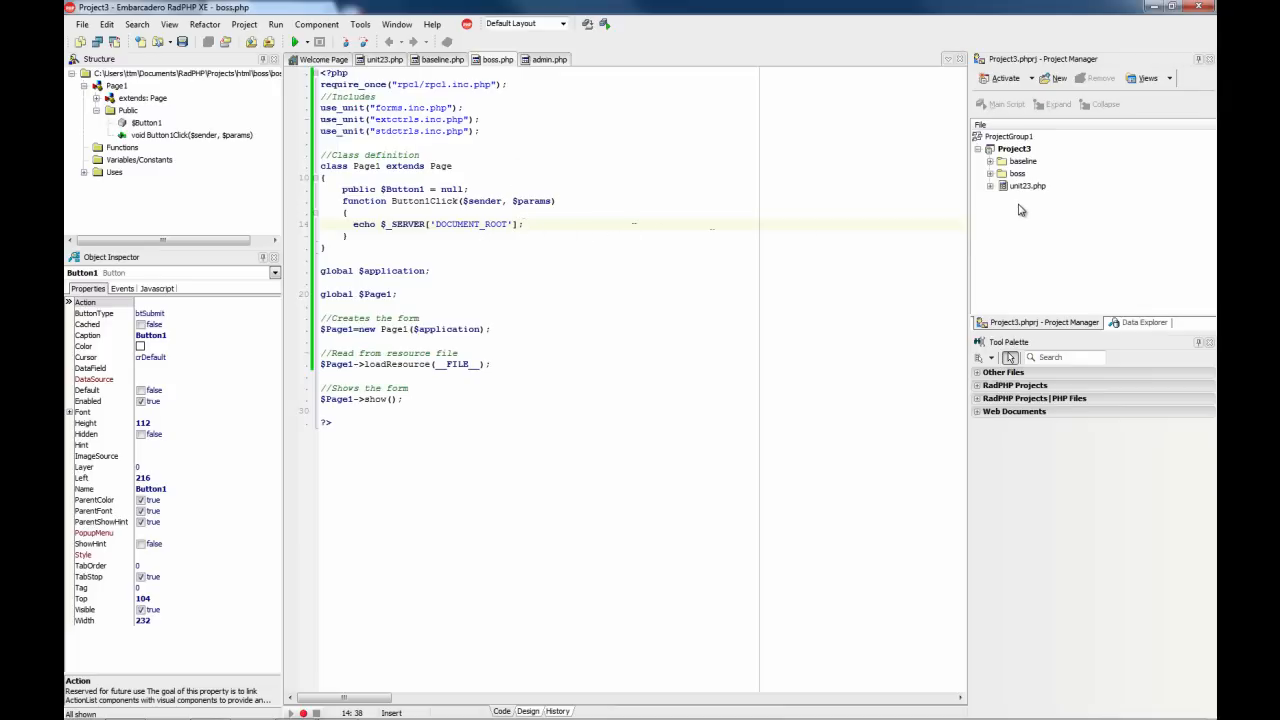
mouse_move(1033, 223)
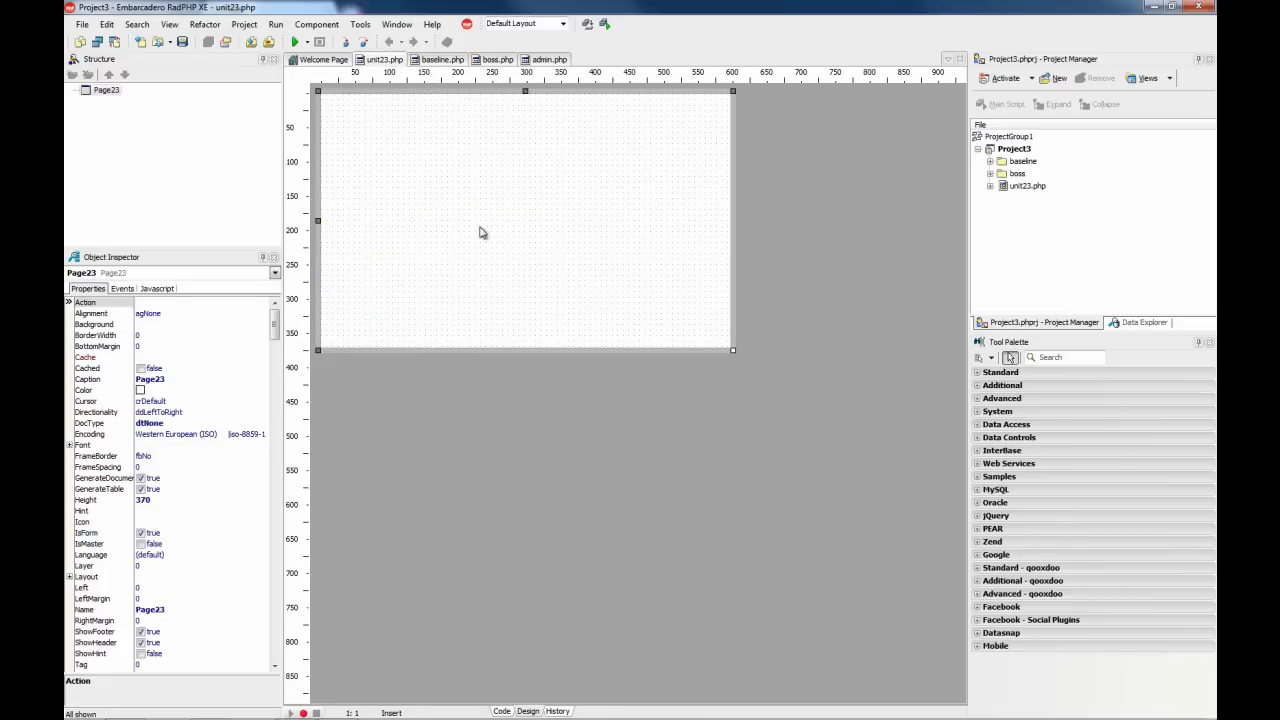
Enlarge the Page23 form and add a Button from the Tool Palette.
drag(733, 349, 855, 530)
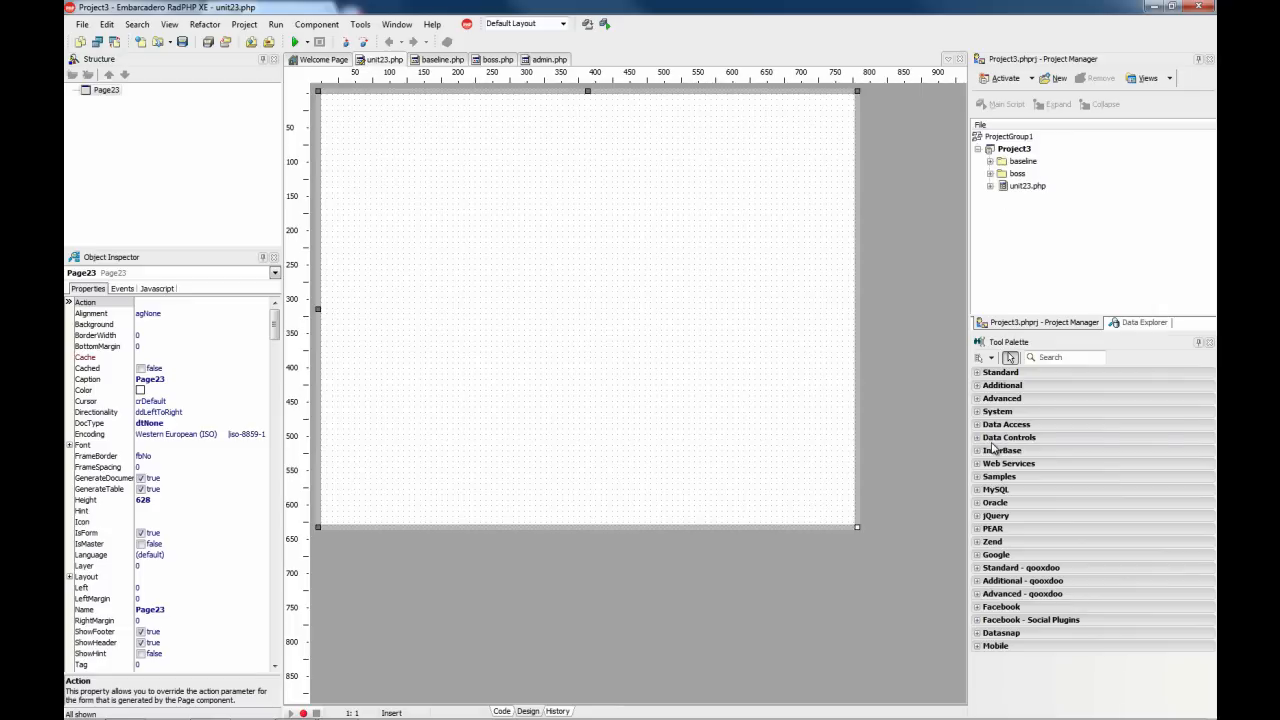
click(1001, 372)
text(echo $_SERVER['DOCUMENT_ROOT'];)
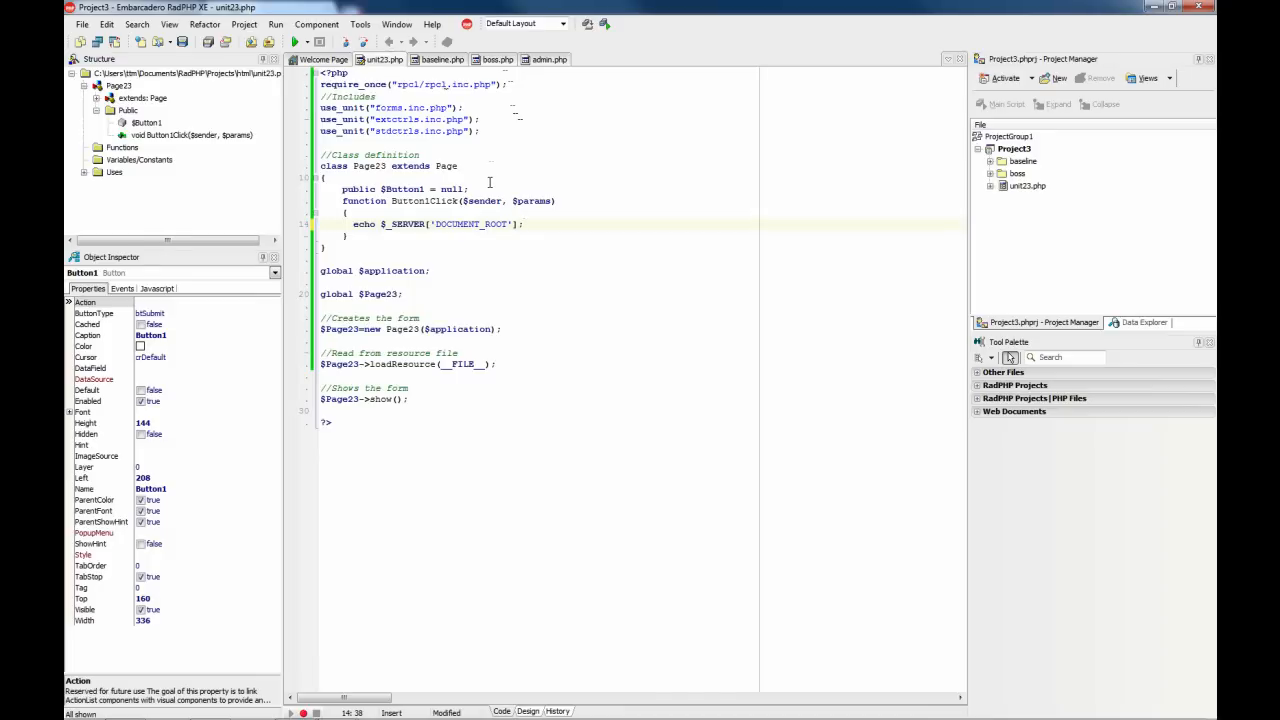
Launch the project in the browser via Run > Run.
click(277, 24)
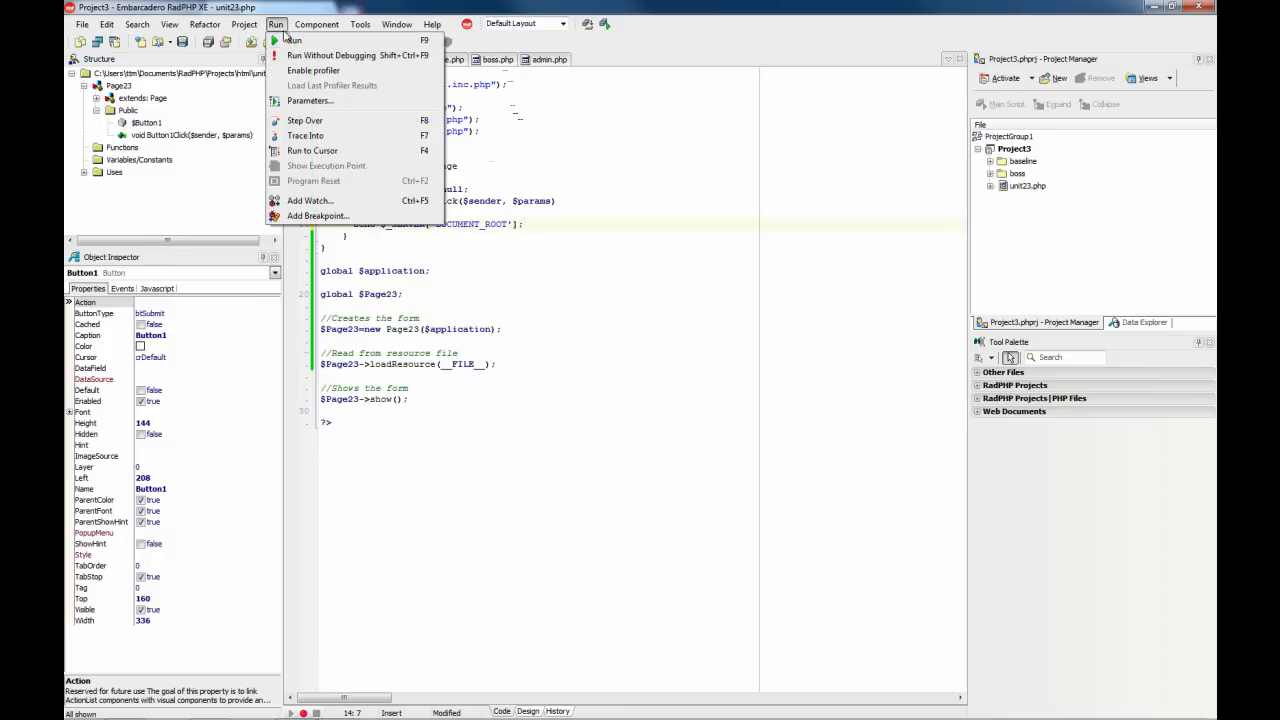
click(507, 417)
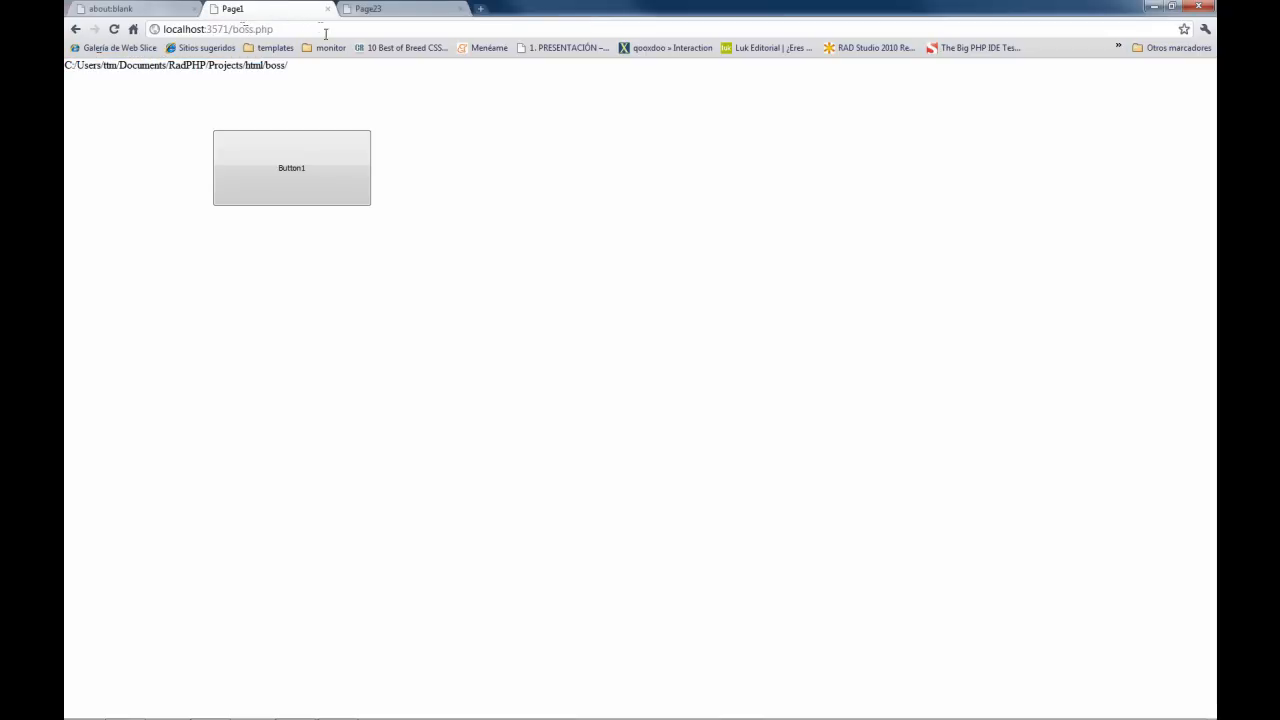
Switch from Chrome back to the RadPHP XE editor.
click(400, 9)
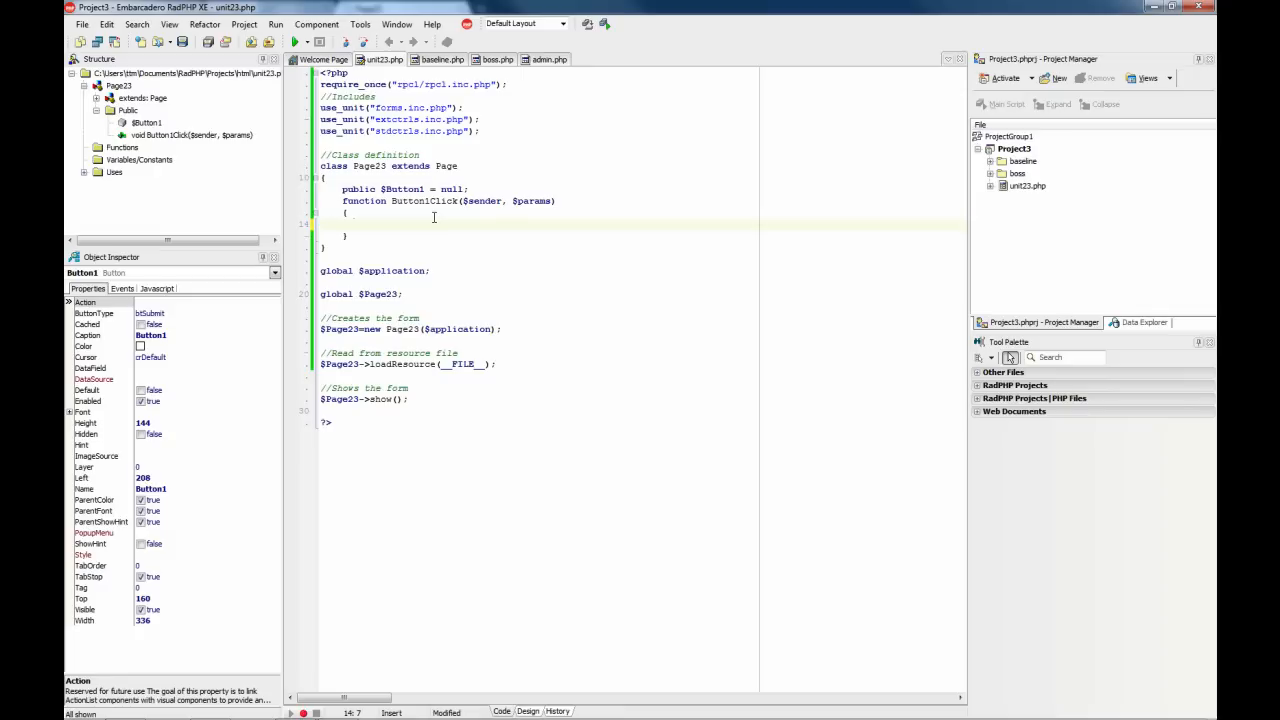
Write redirect('boss/boss.php'); into unit23's Button1Click handler.
text(red)
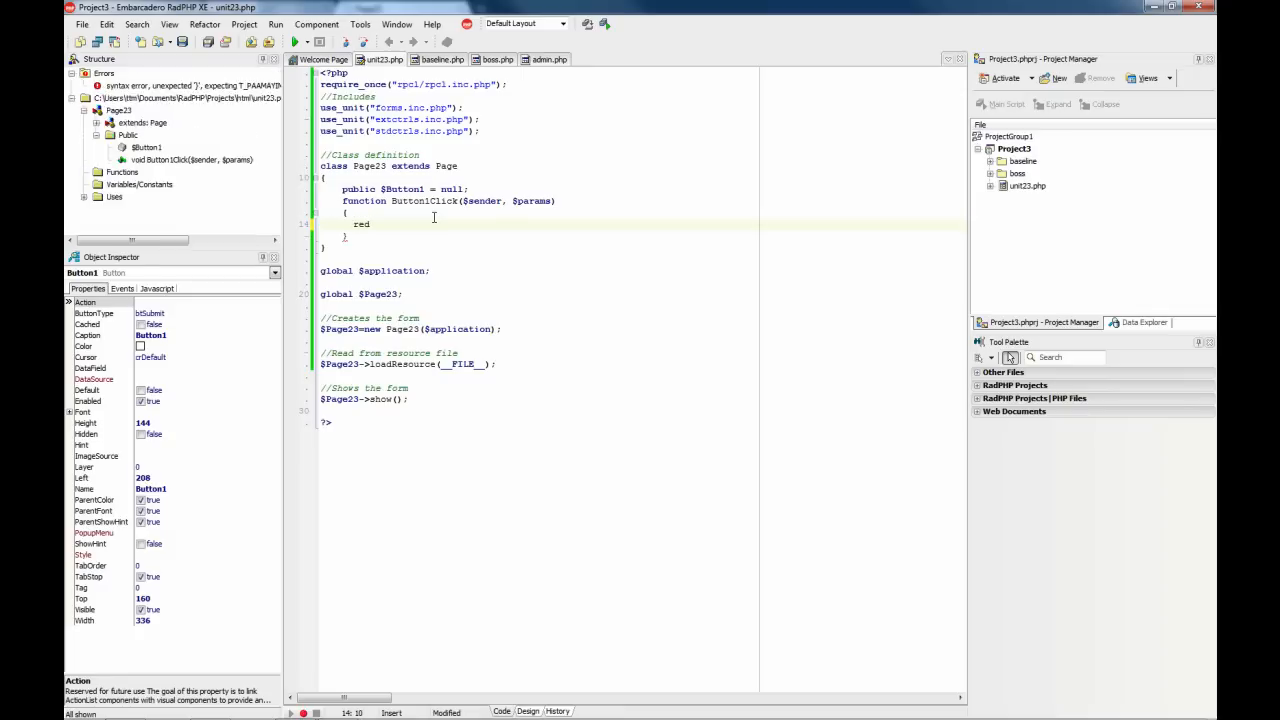
text(redirect()
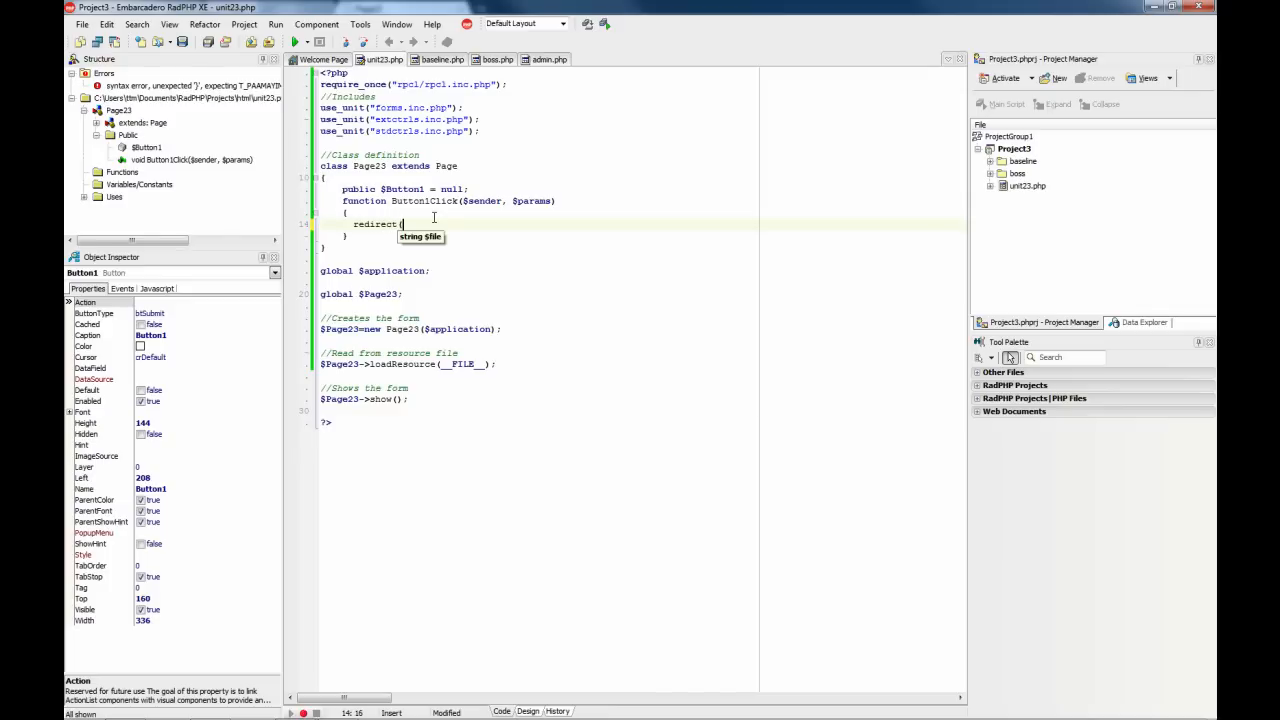
text('b)
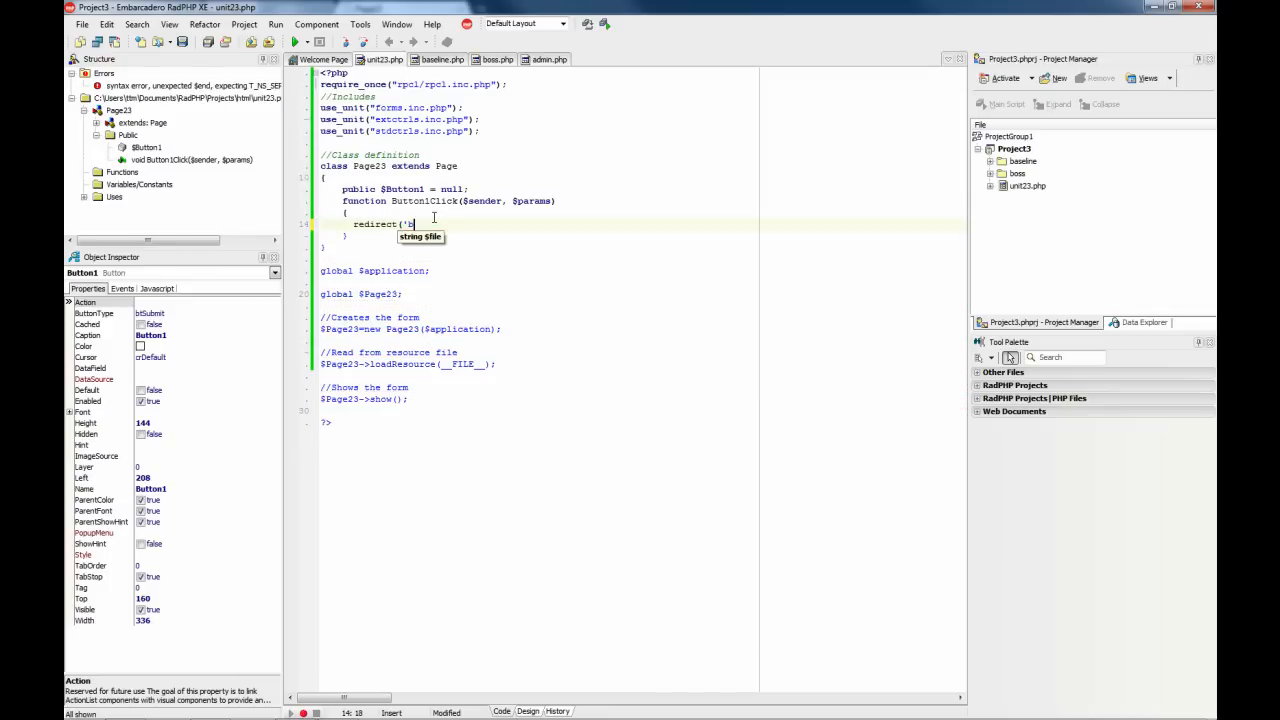
text(boss.)
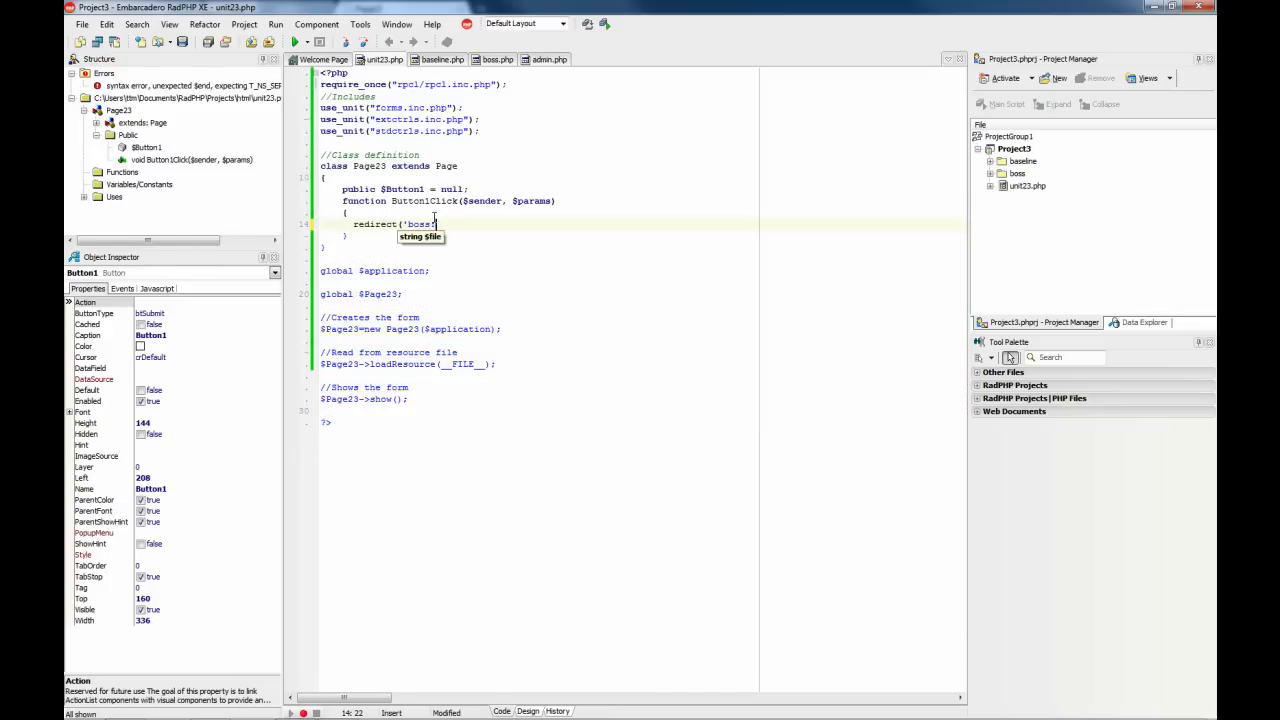
text(/)
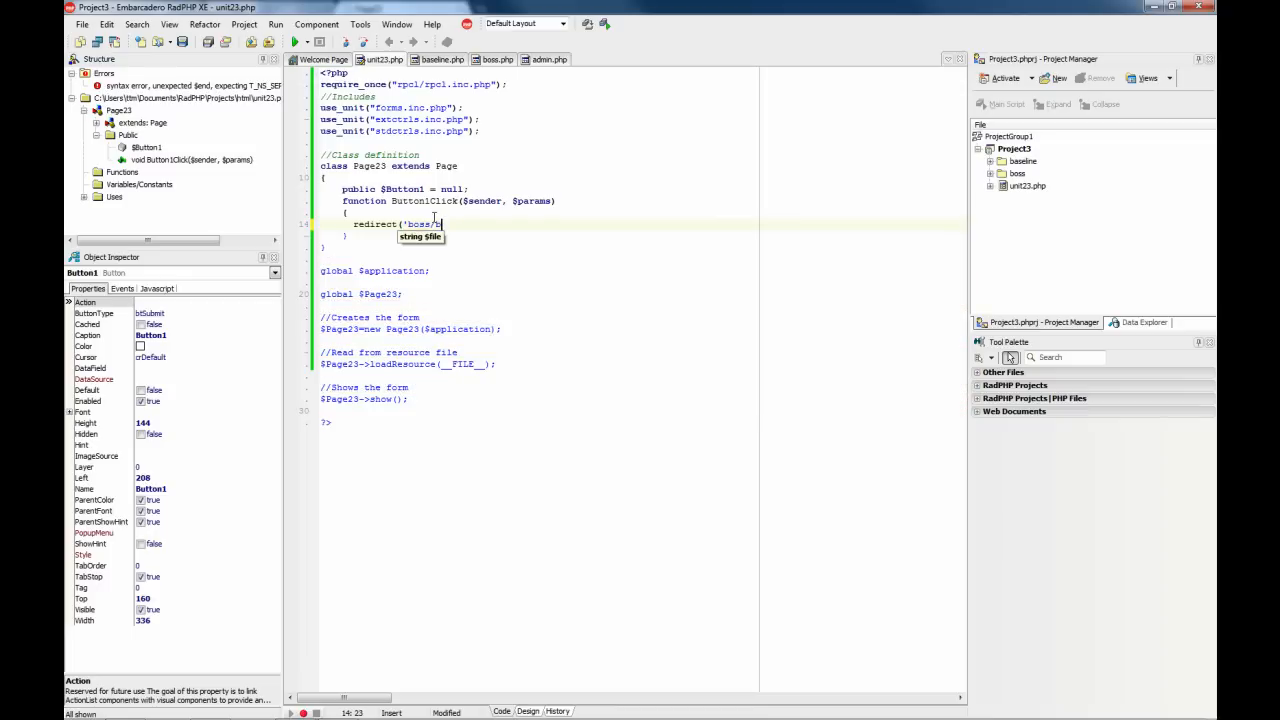
text(boss.p)
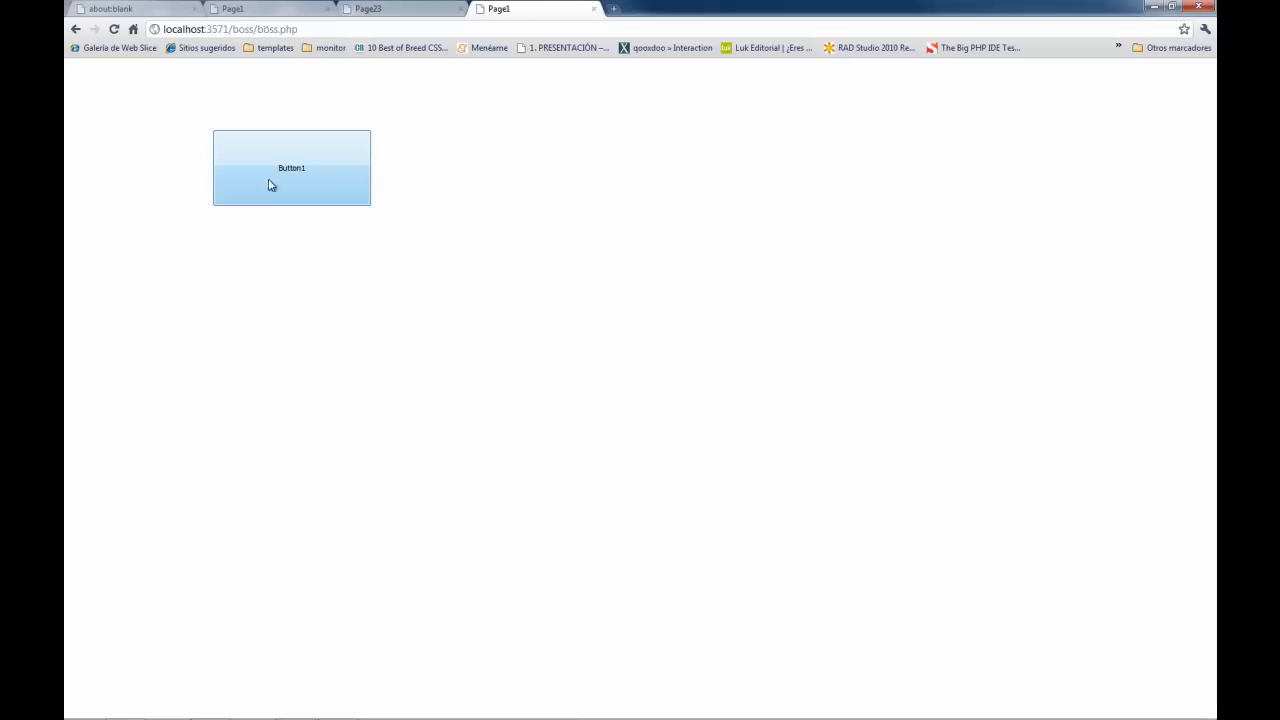
Bring RadPHP XE back to the front showing boss.php's code tab.
click(291, 168)
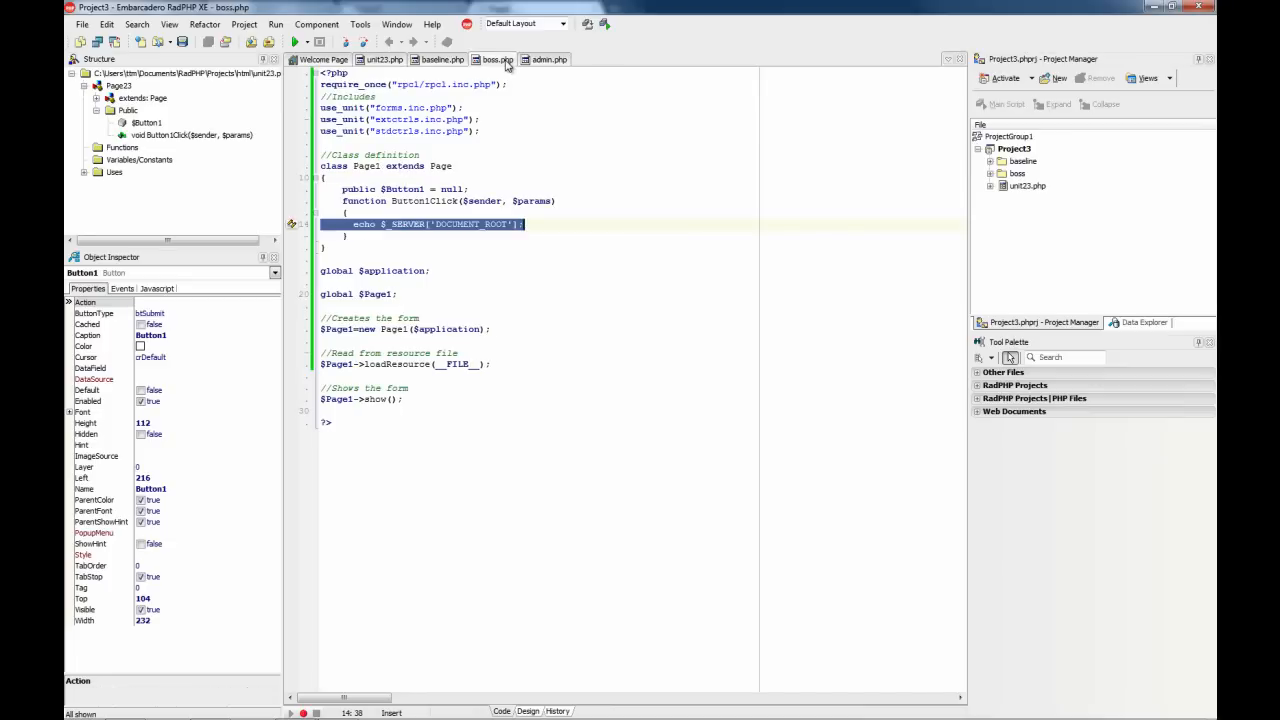
In Design view, drag boss.php's Button1 to the top-left and resize it wider and shorter.
click(529, 711)
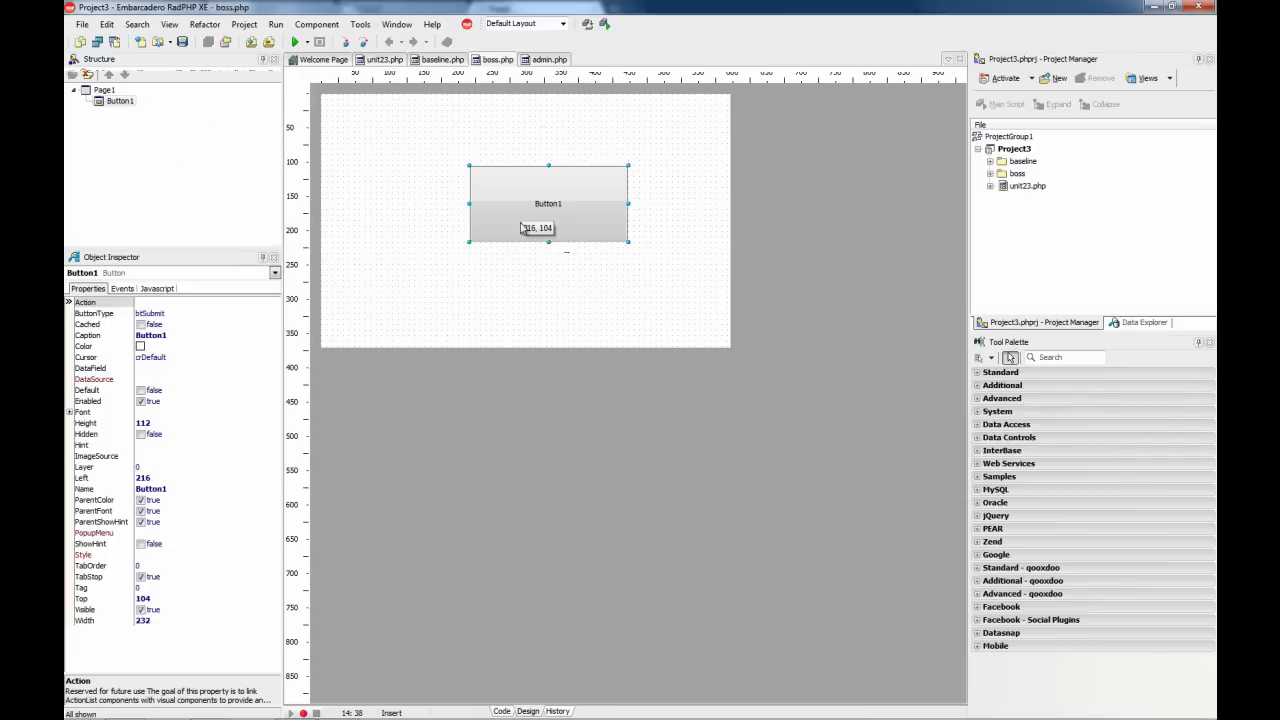
drag(548, 203, 416, 165)
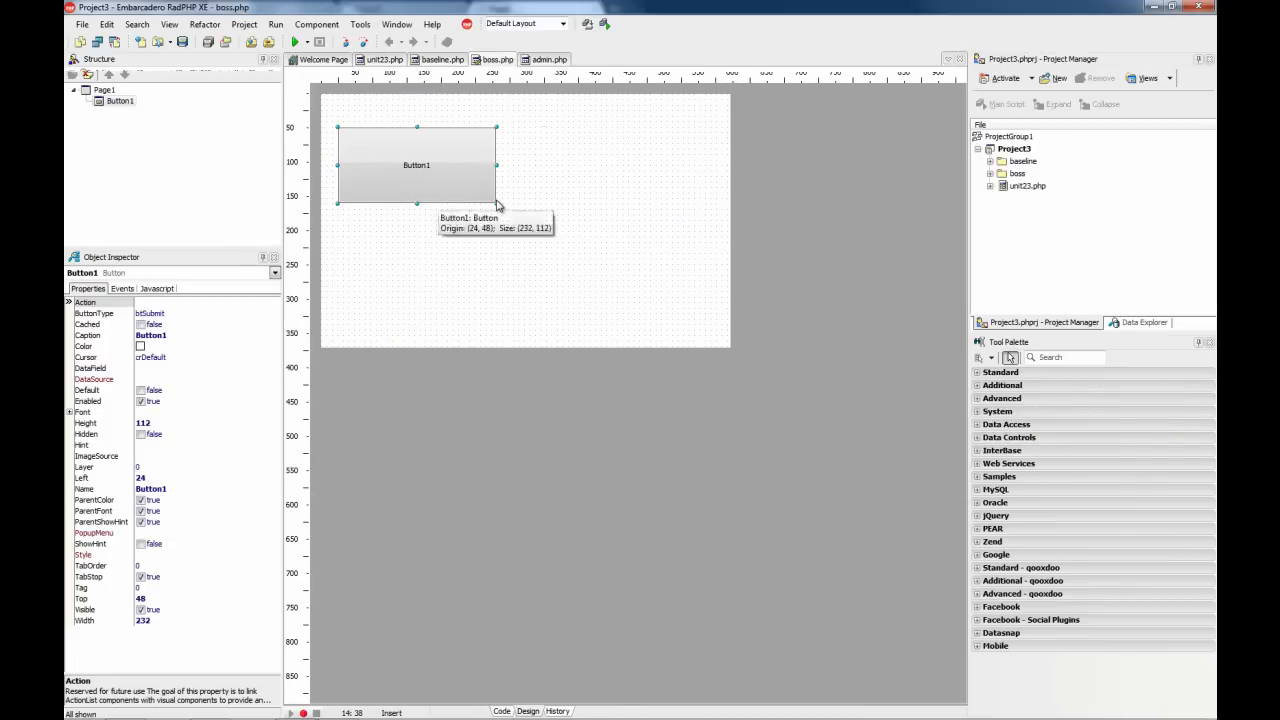
drag(497, 205, 690, 178)
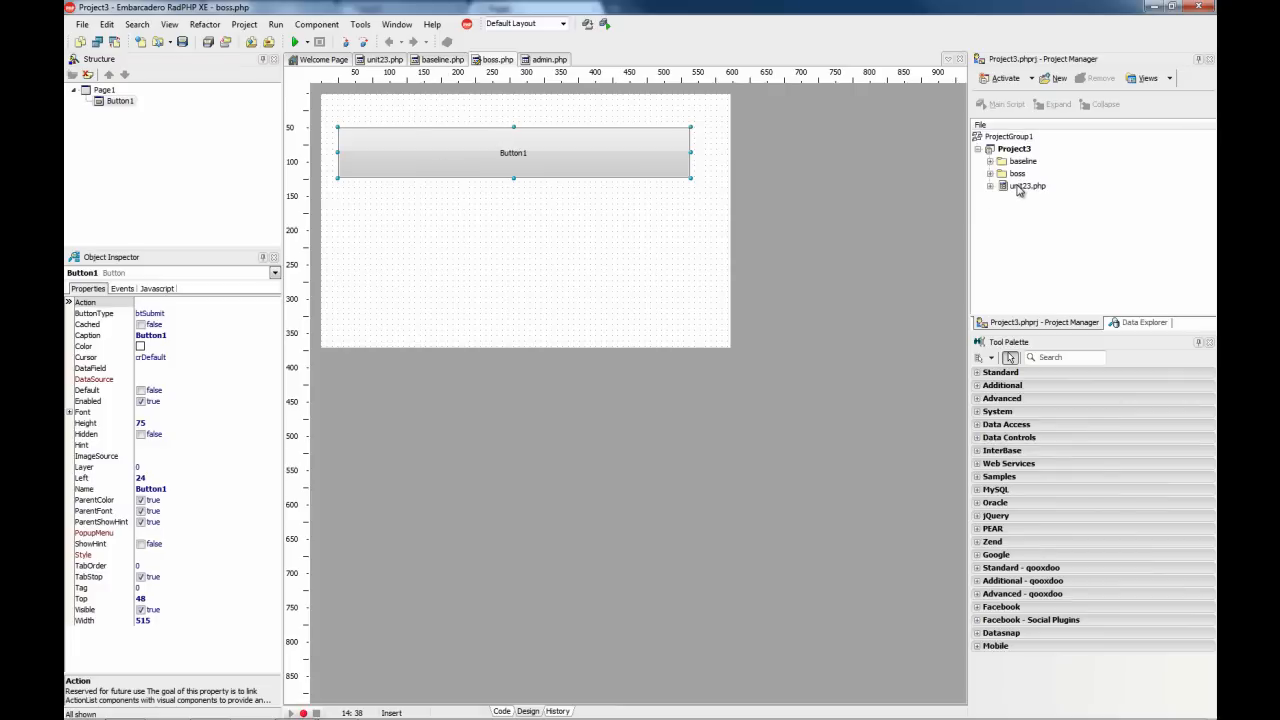
Toggle unit23.php as Project3's main script, then reselect Button1 in the designer.
right_click(1024, 186)
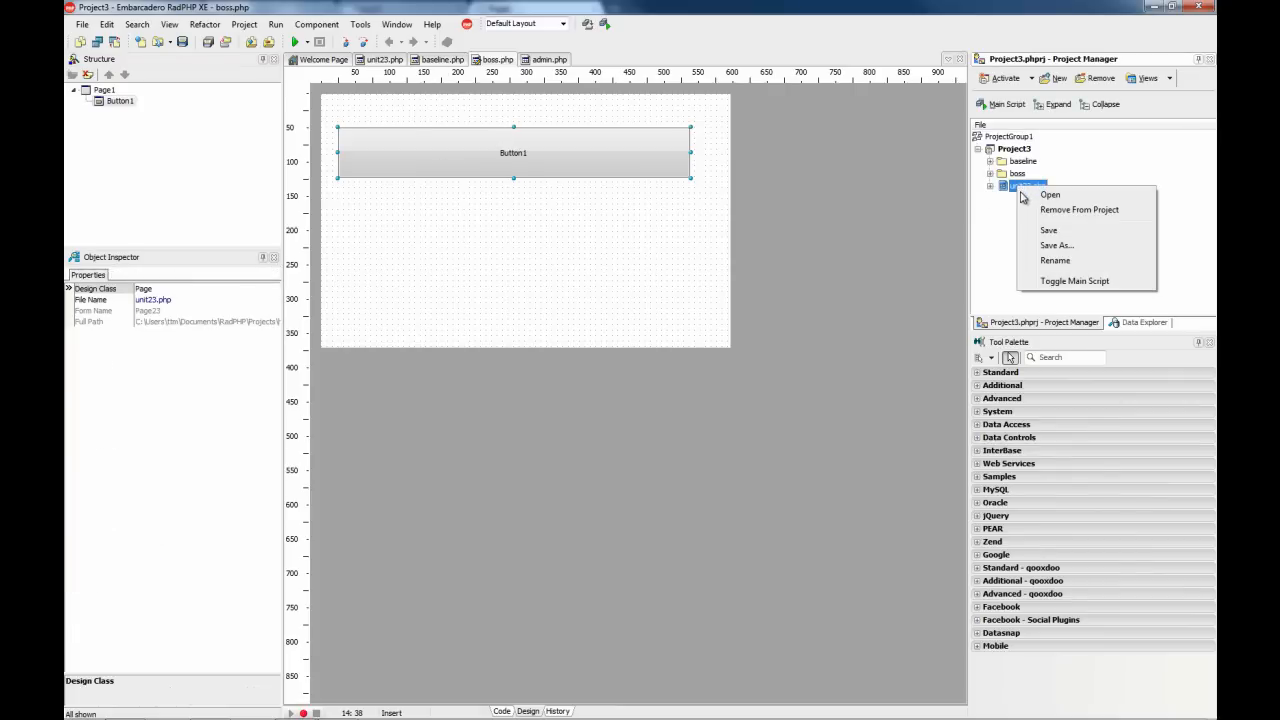
mouse_move(1074, 281)
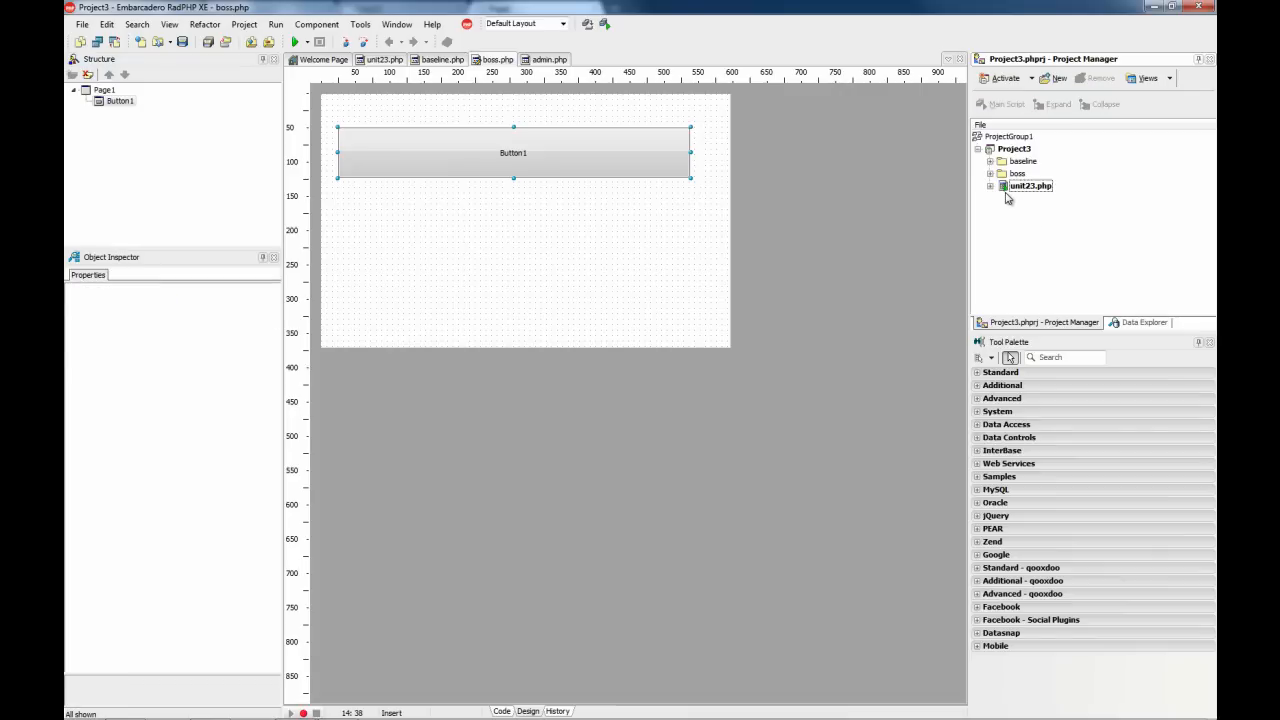
mouse_move(1014, 191)
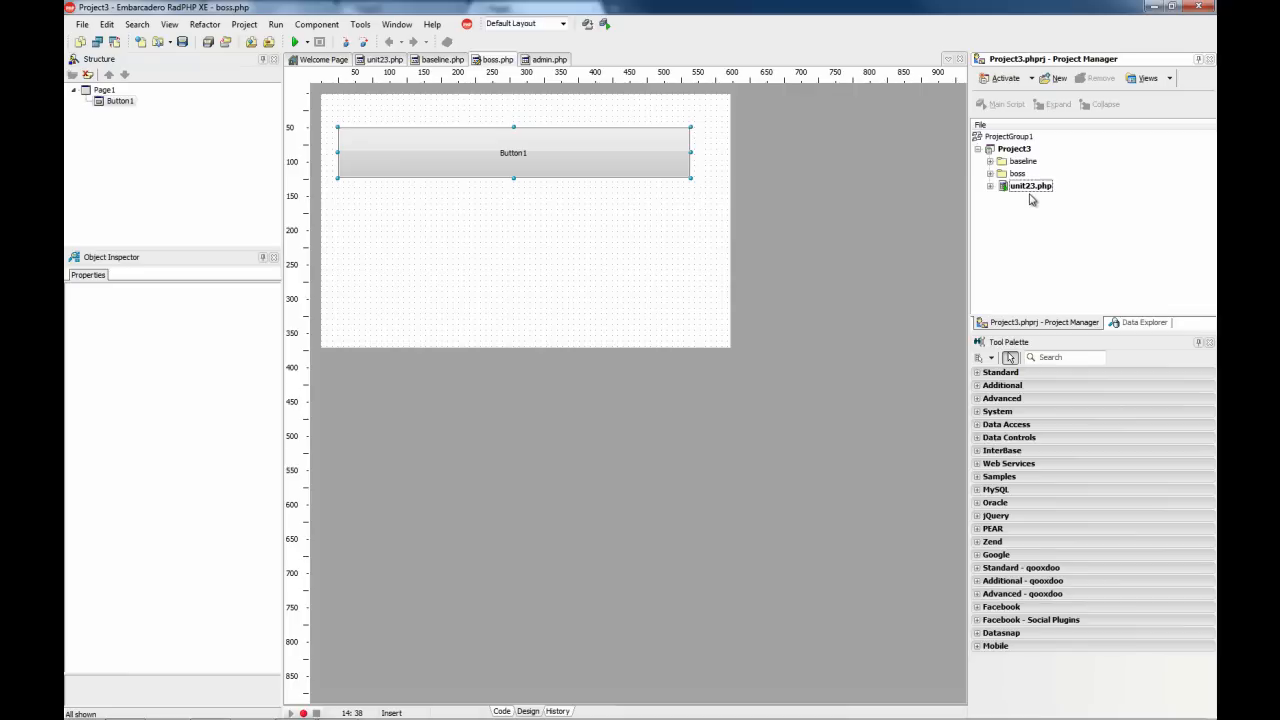
mouse_move(507, 107)
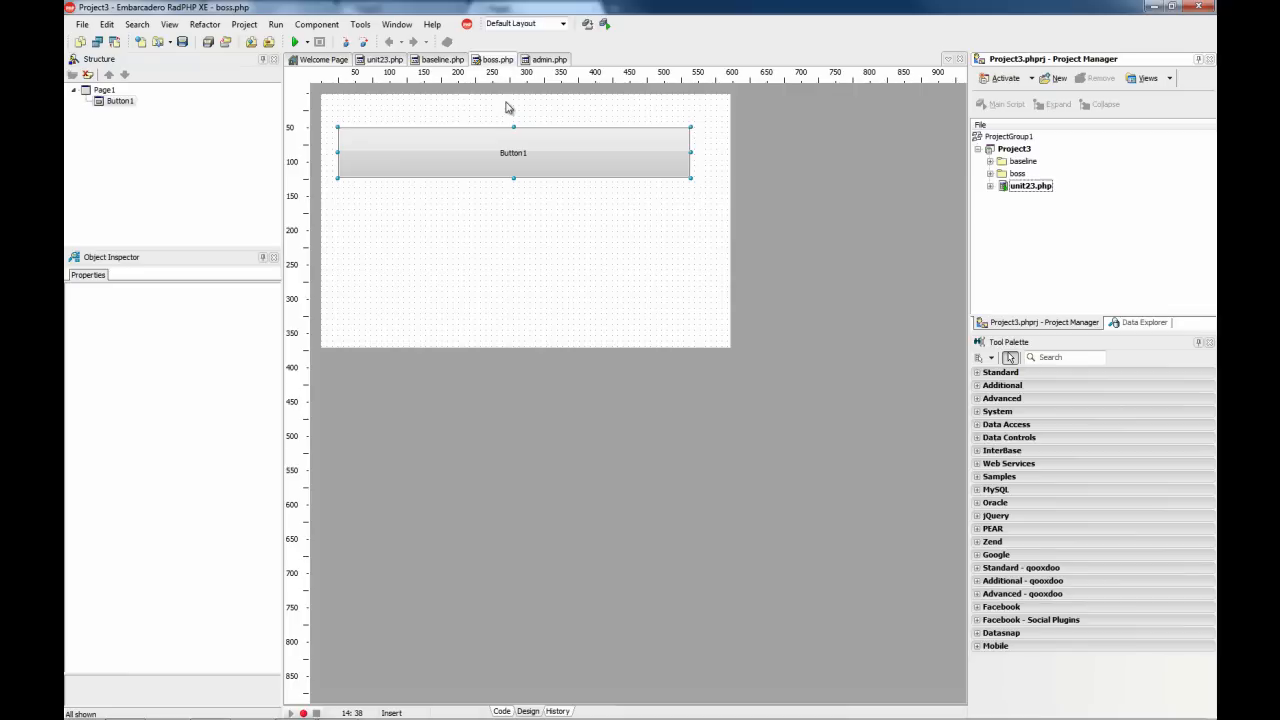
click(513, 152)
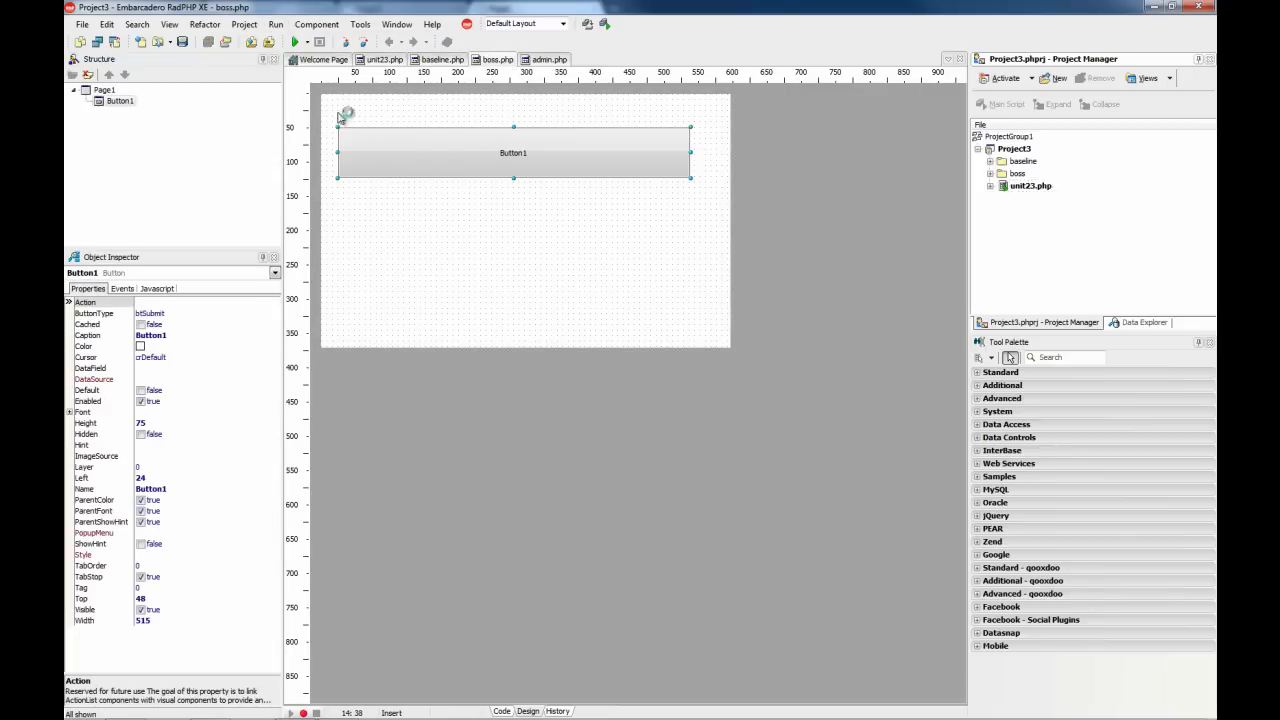
click(294, 41)
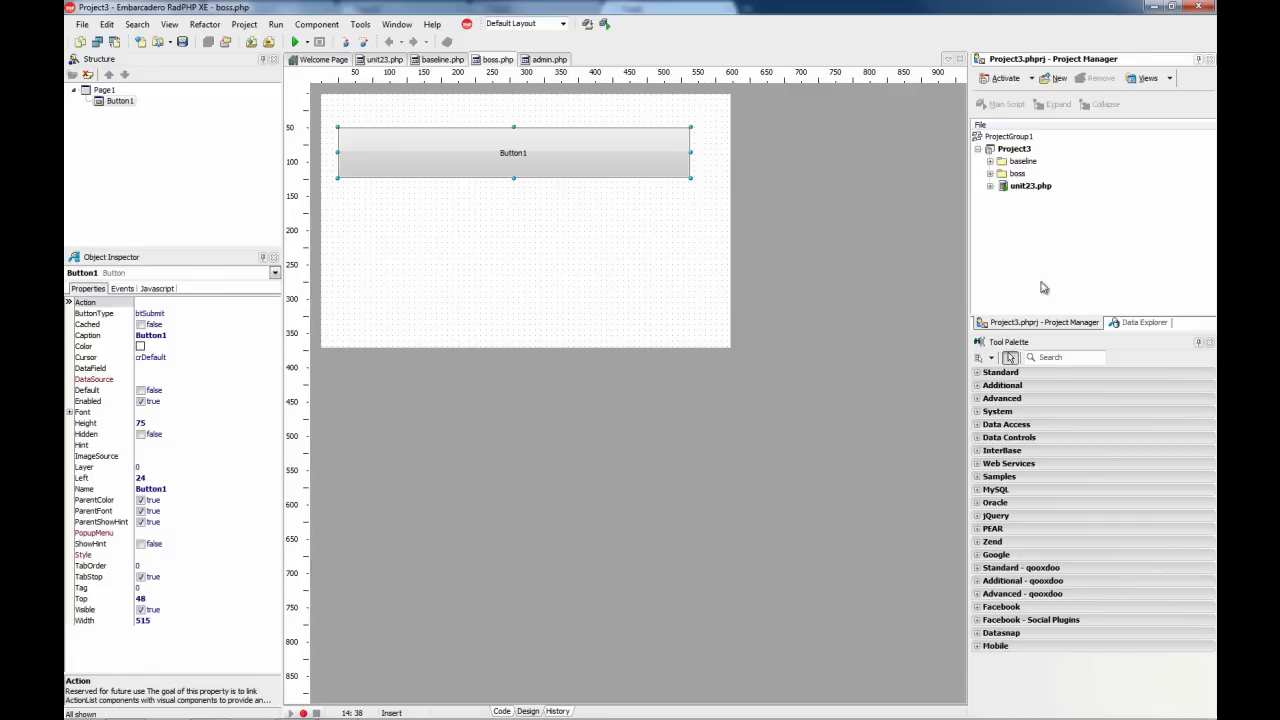
right_click(1029, 185)
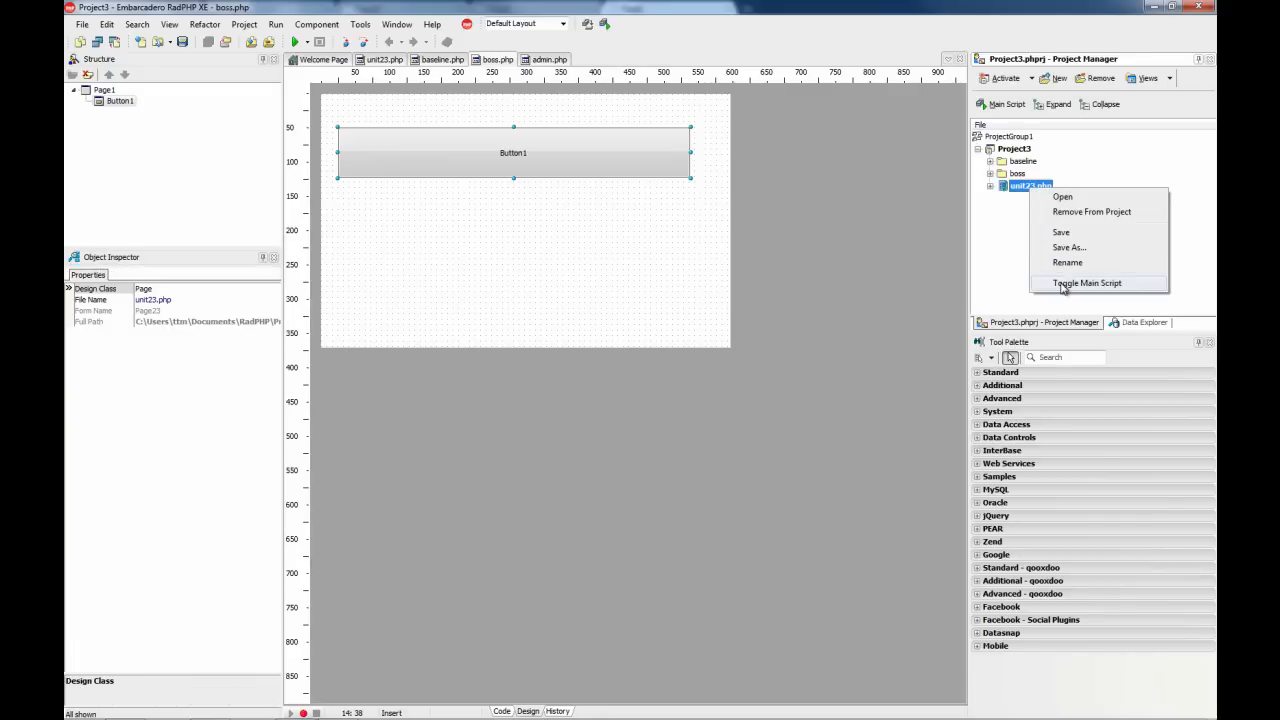
click(1087, 283)
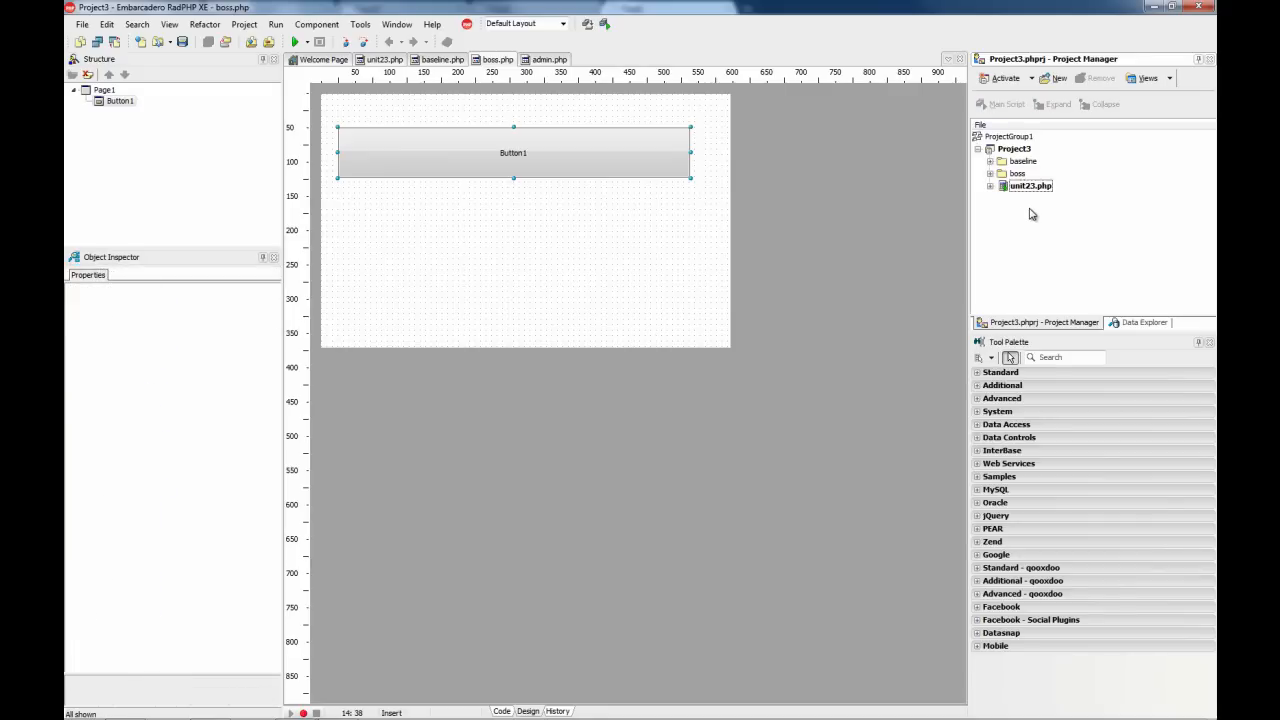
mouse_move(585, 205)
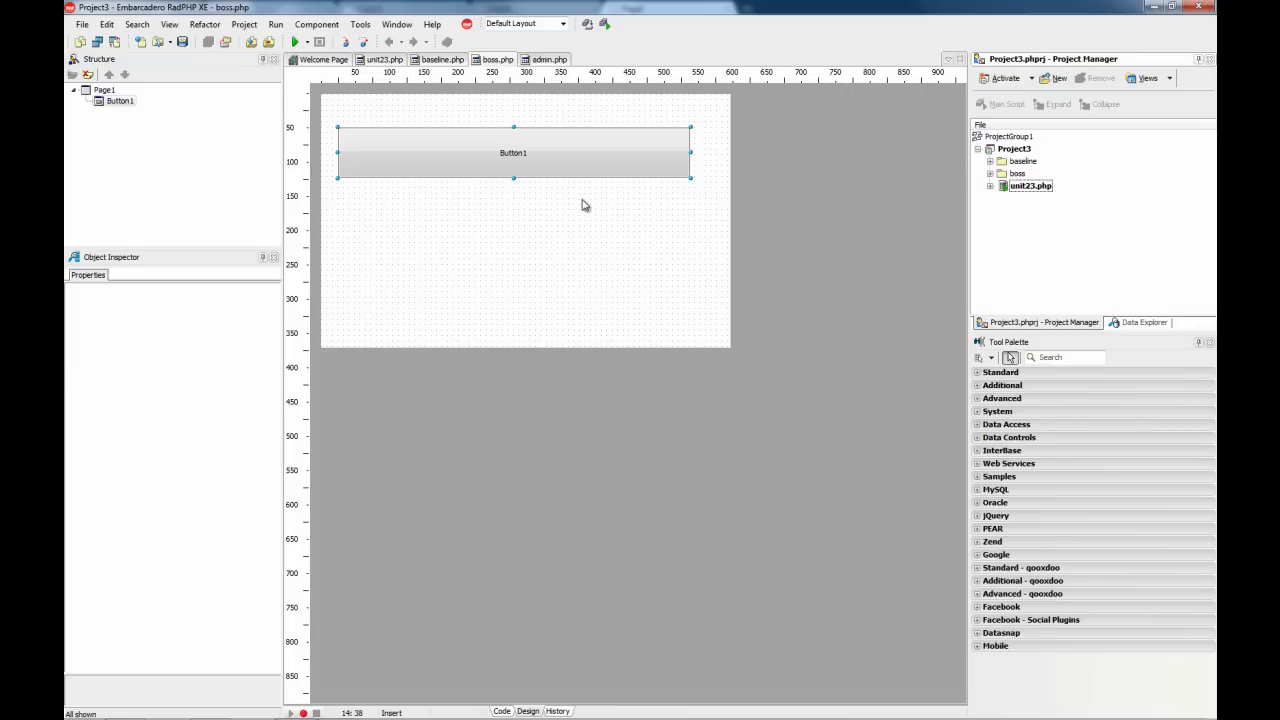